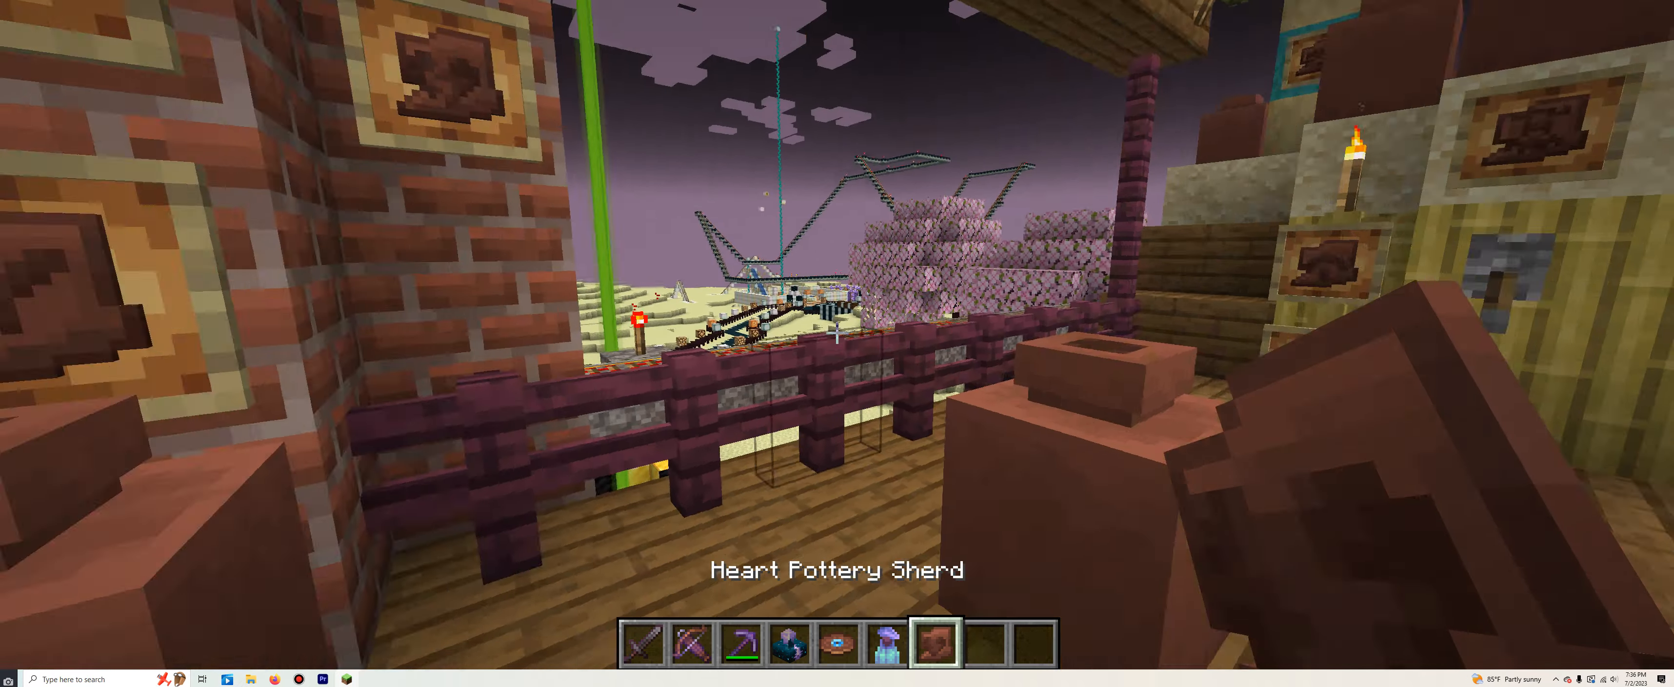
- Take a crafting table from creative, place it, and craft a decorated pot from four sherds
key(e)
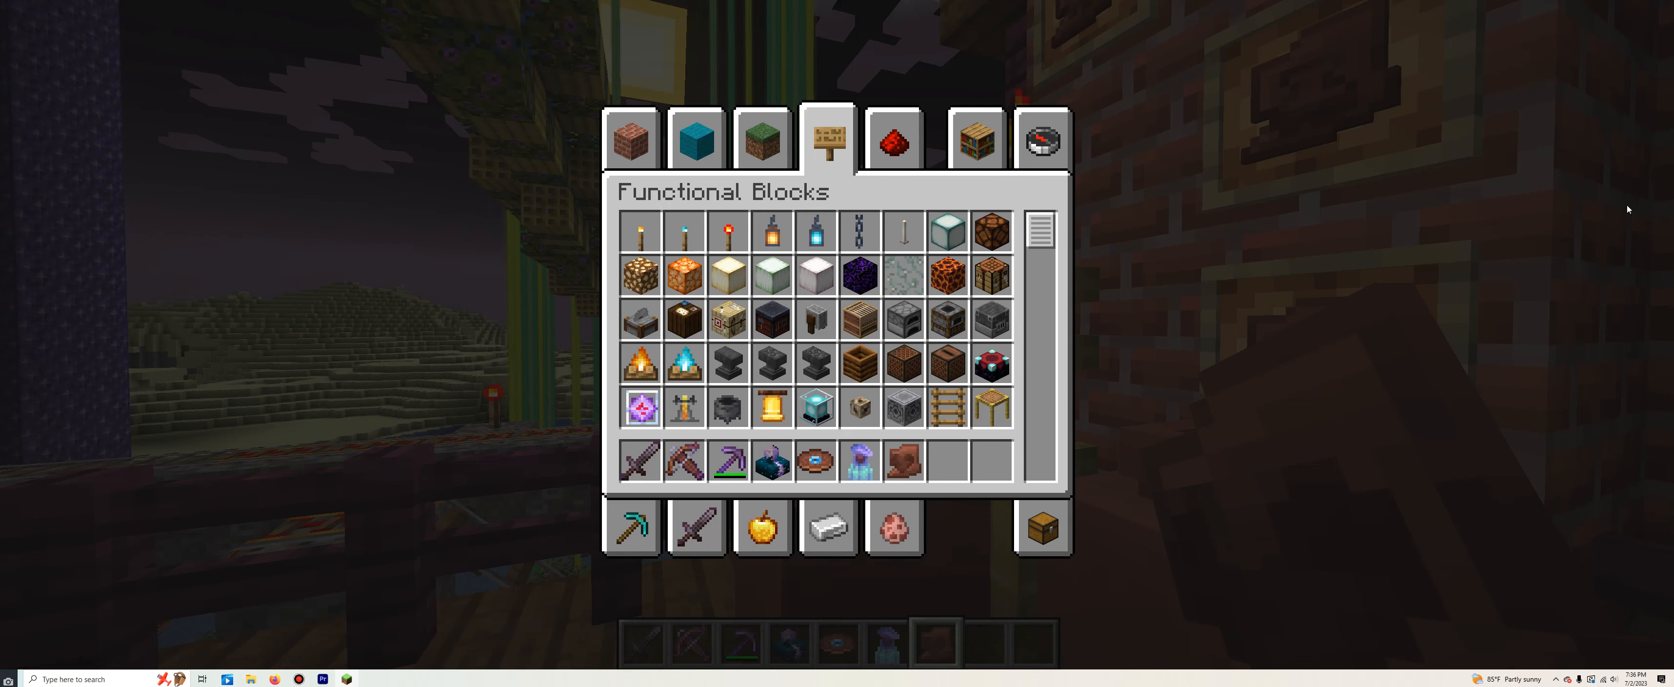
mouse_move(902, 362)
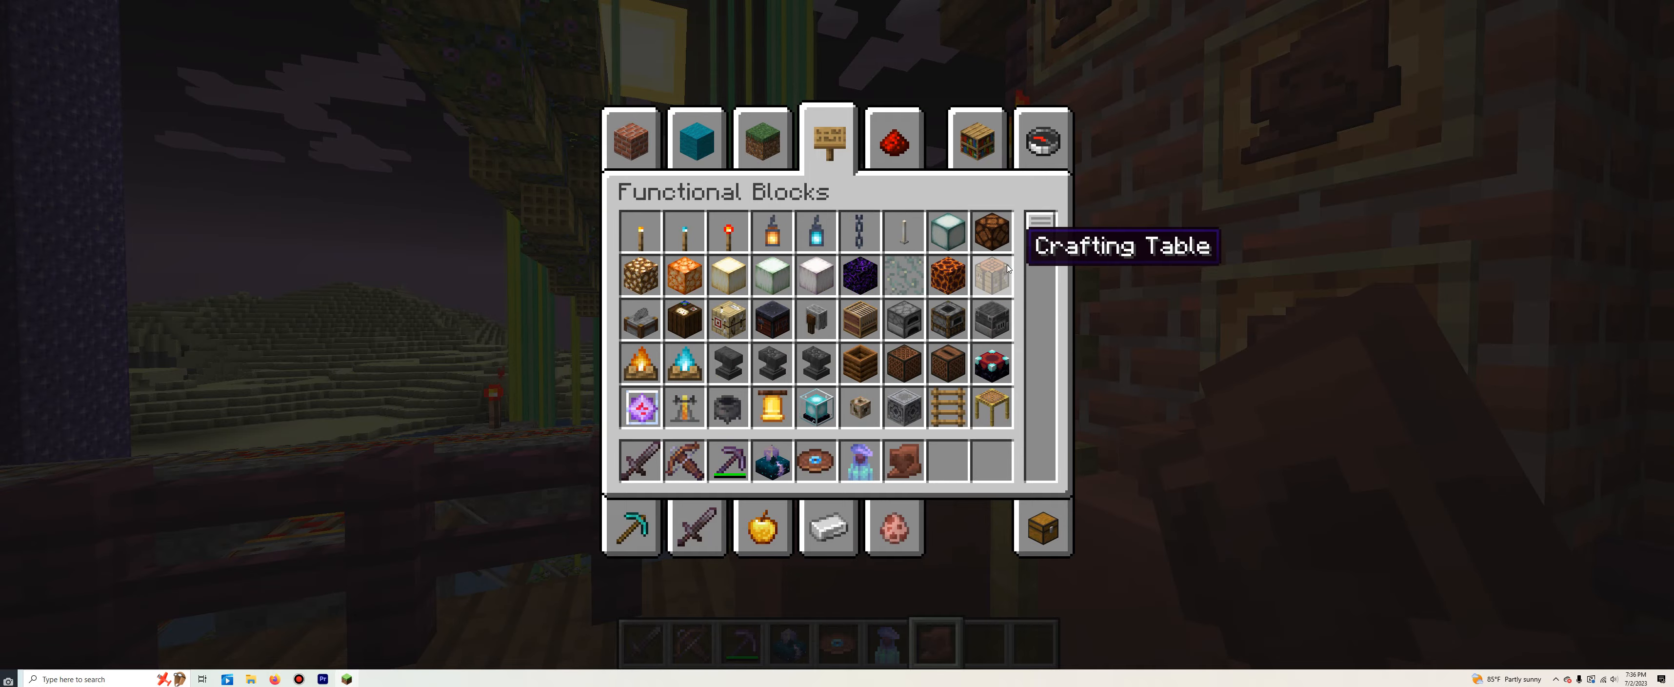
key(Escape)
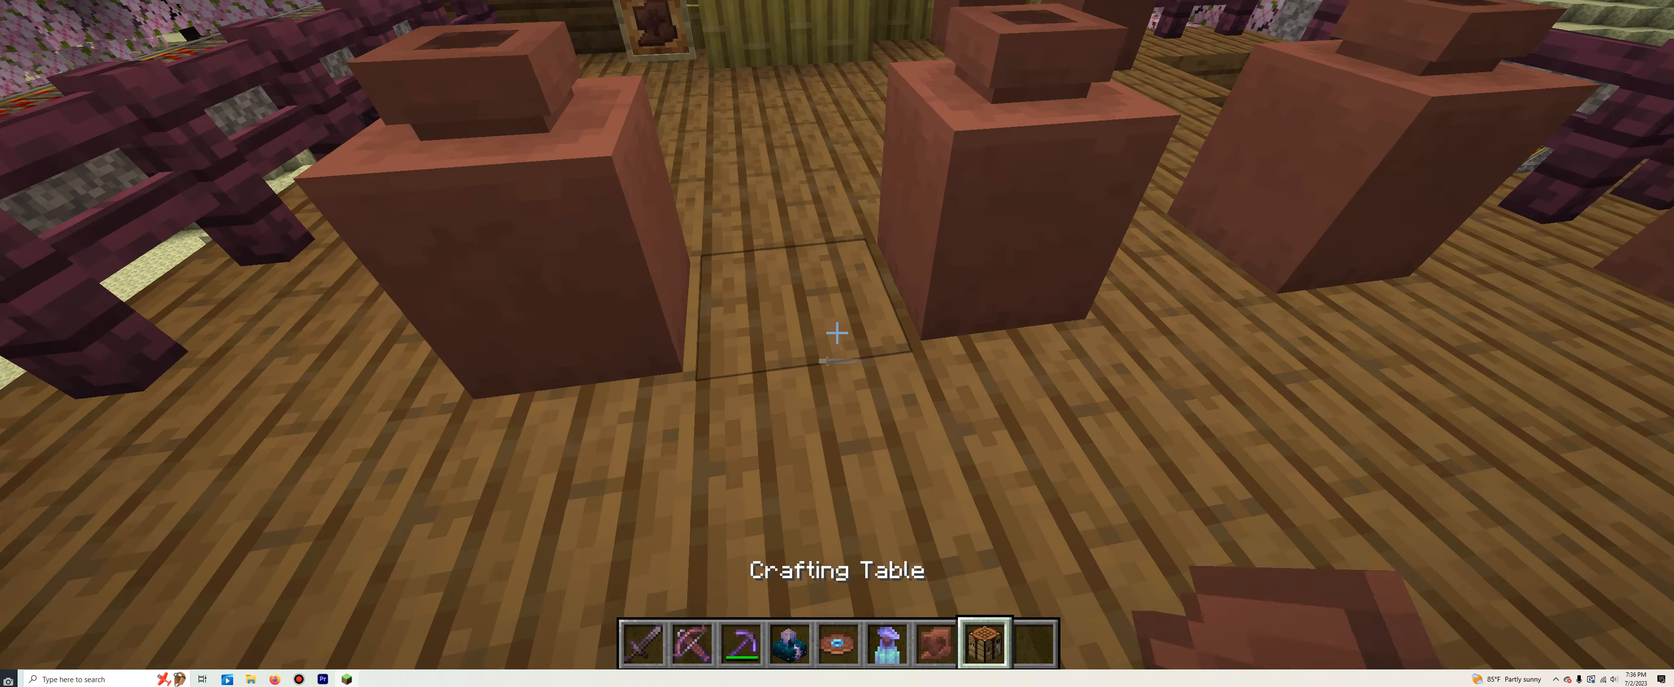
right_click(837, 333)
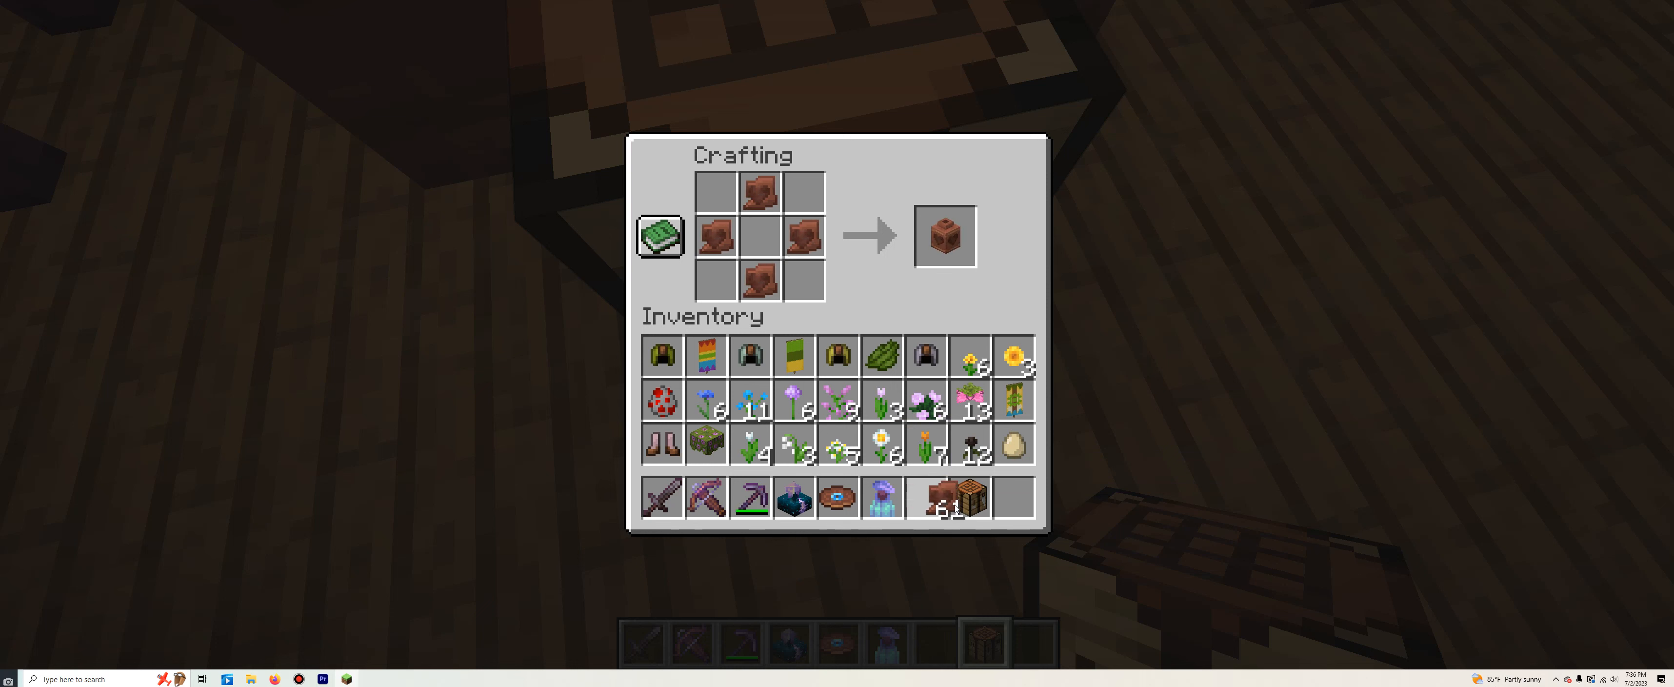
click(943, 236)
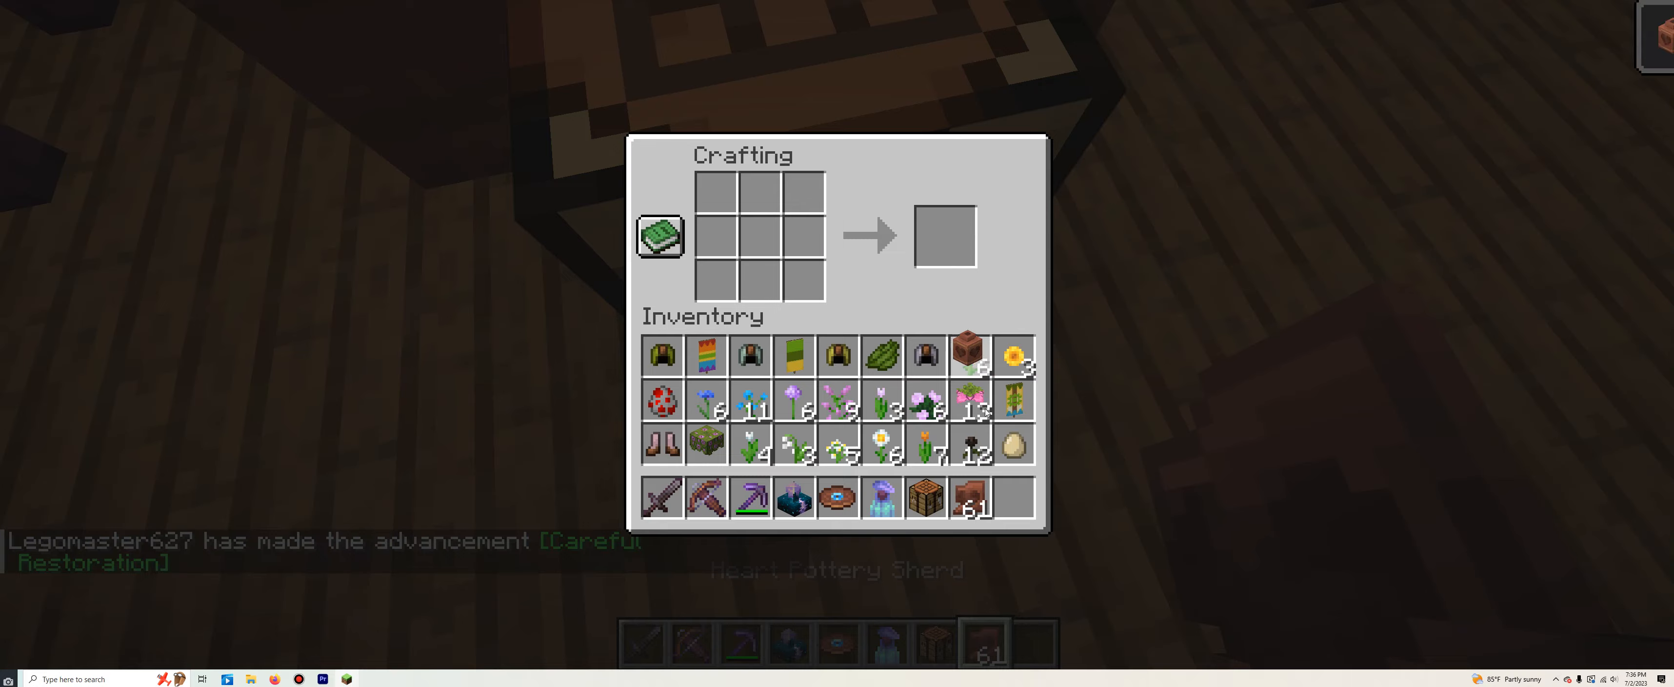
key(e)
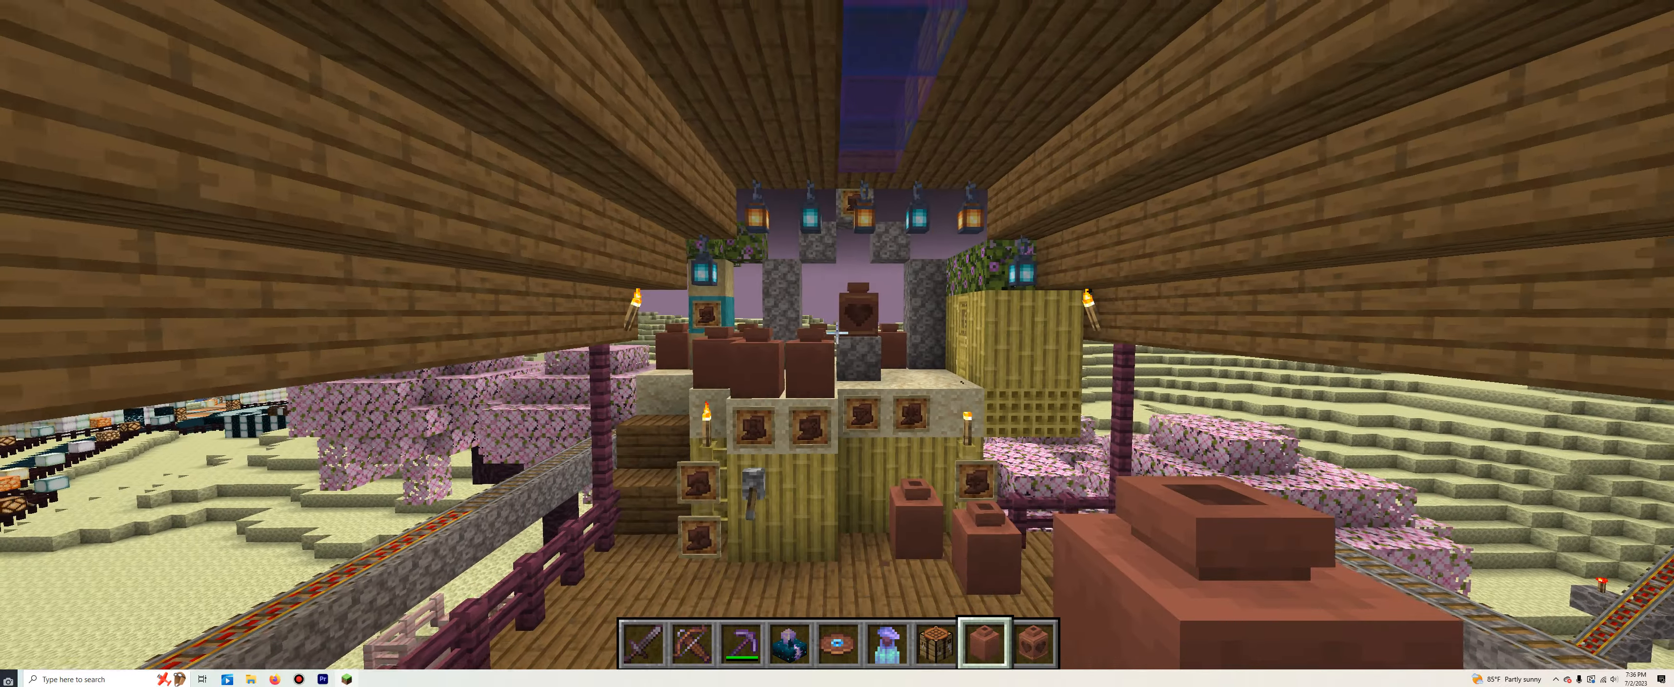
- Hold the Arms Up pottery sherd and reopen the creative Functional Blocks collection
key(e)
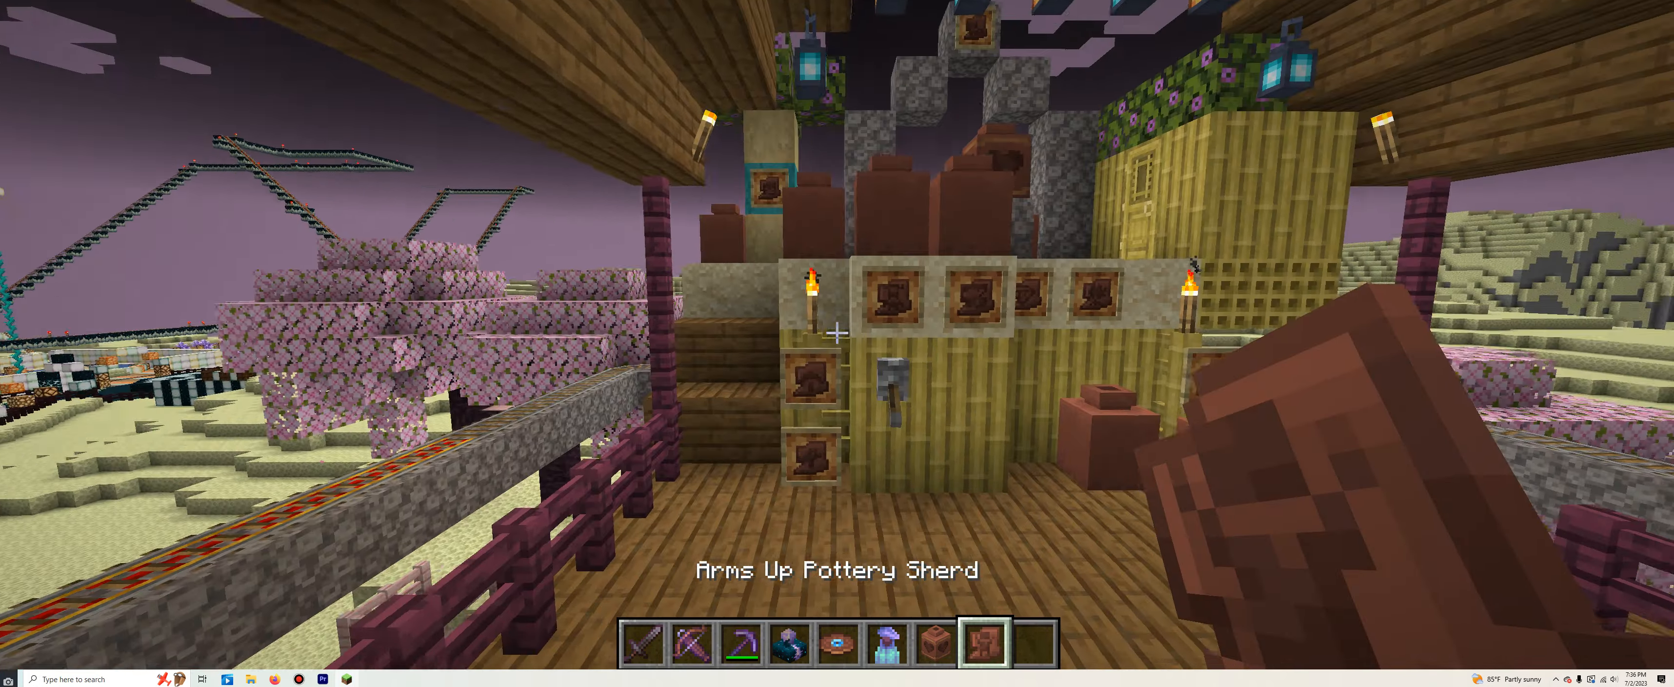
key(e)
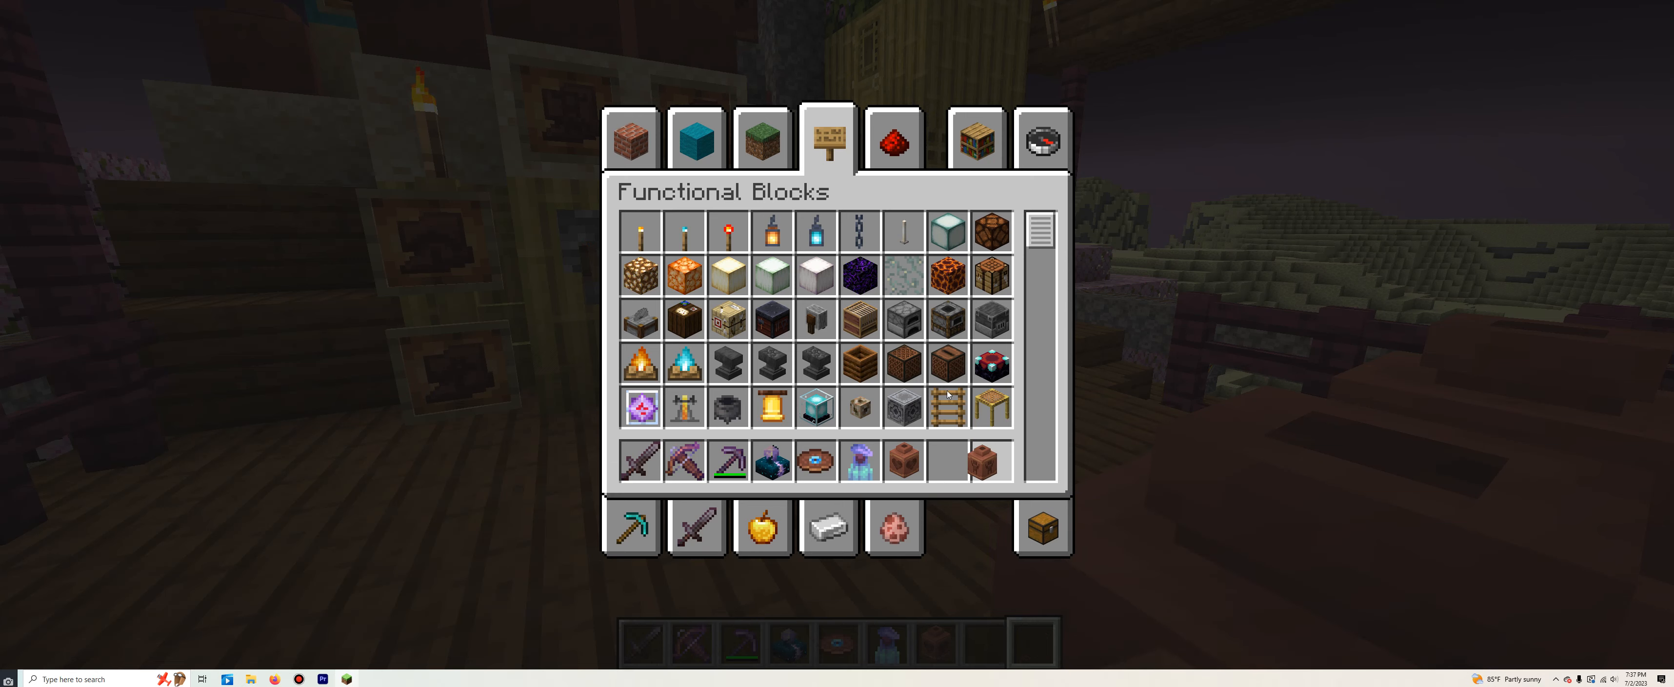
- Craft a second decorated pot from four sherds at the crafting table
scroll(down, 3)
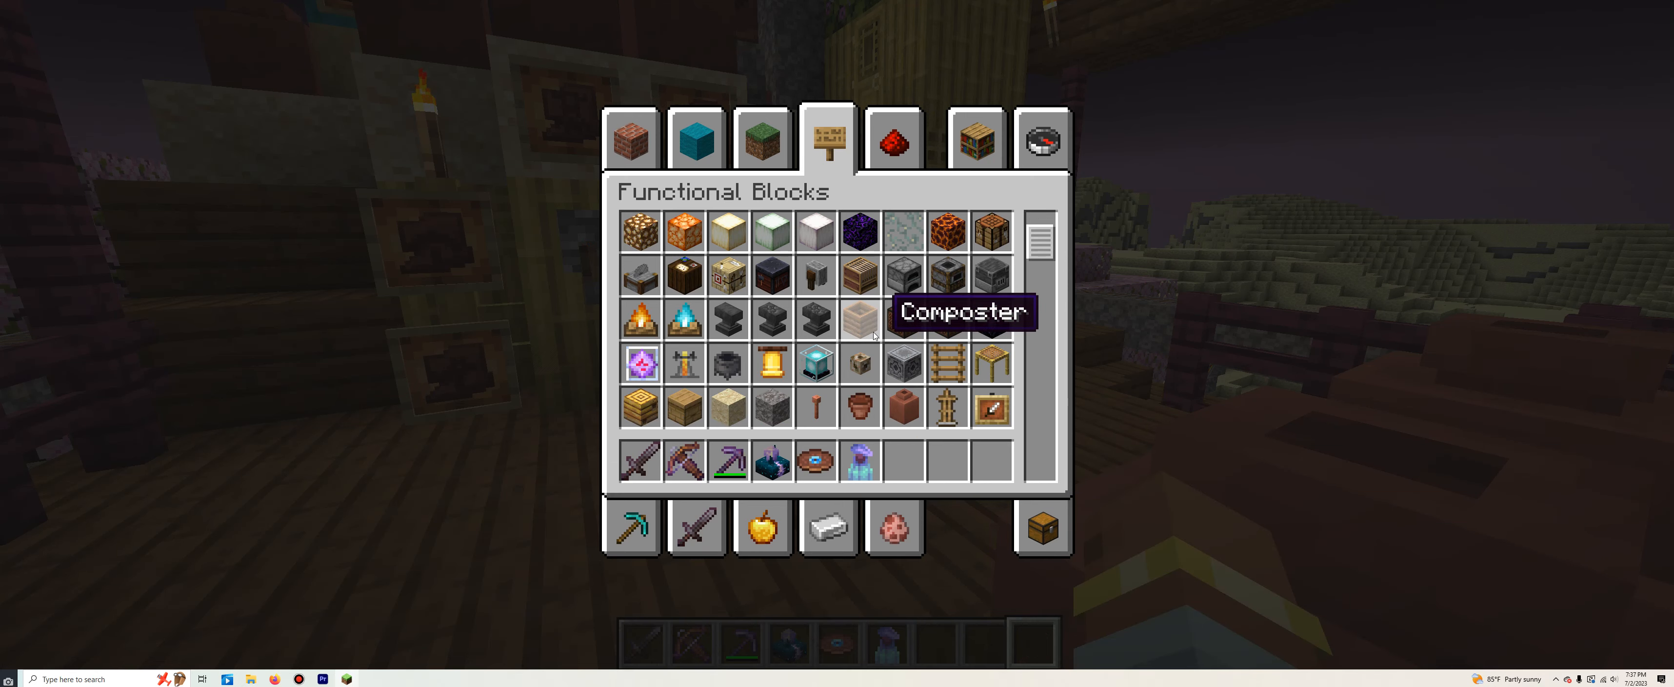
scroll(down, 3)
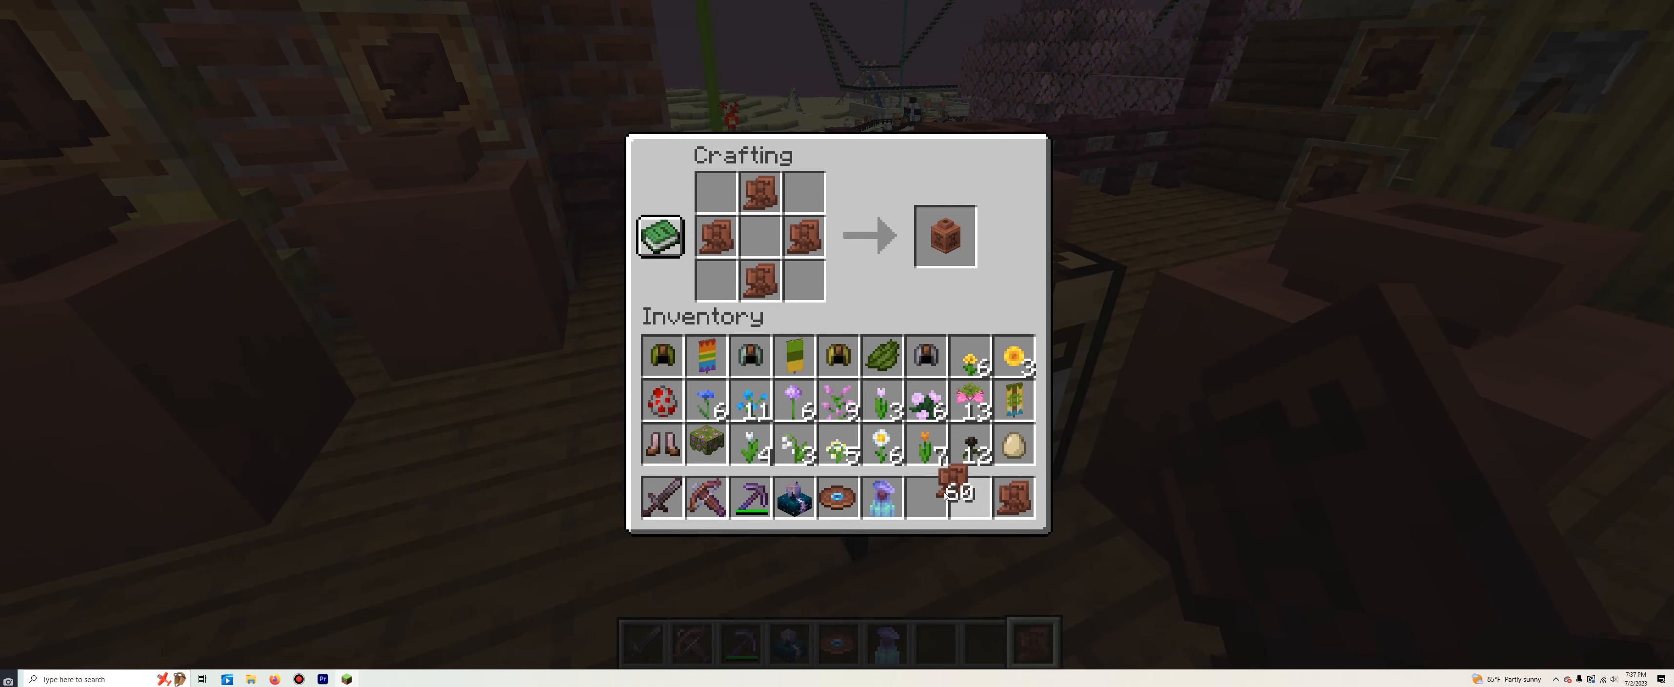
click(944, 235)
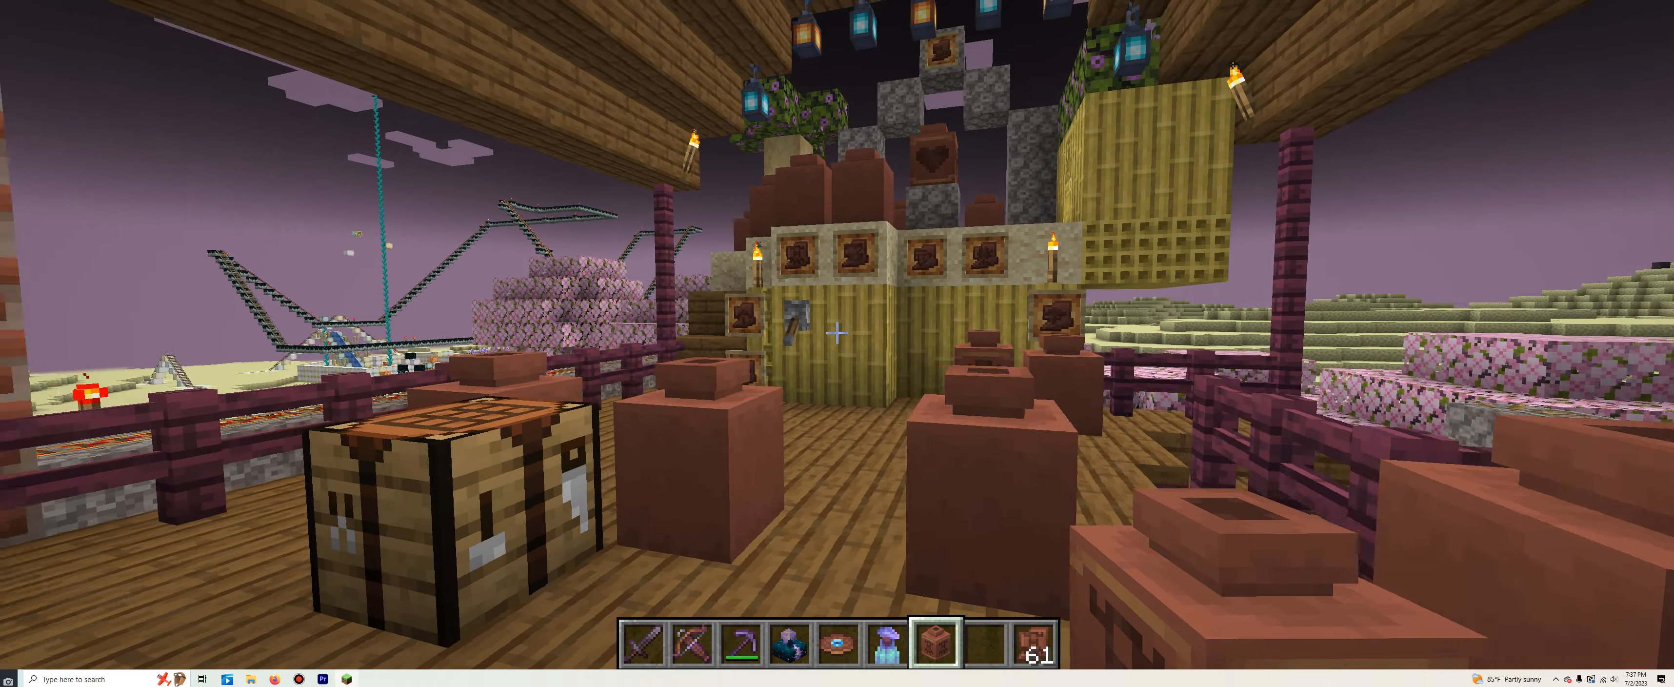
- Trim an iron chestplate with the Silence template and amethyst at the smithing table
key(e)
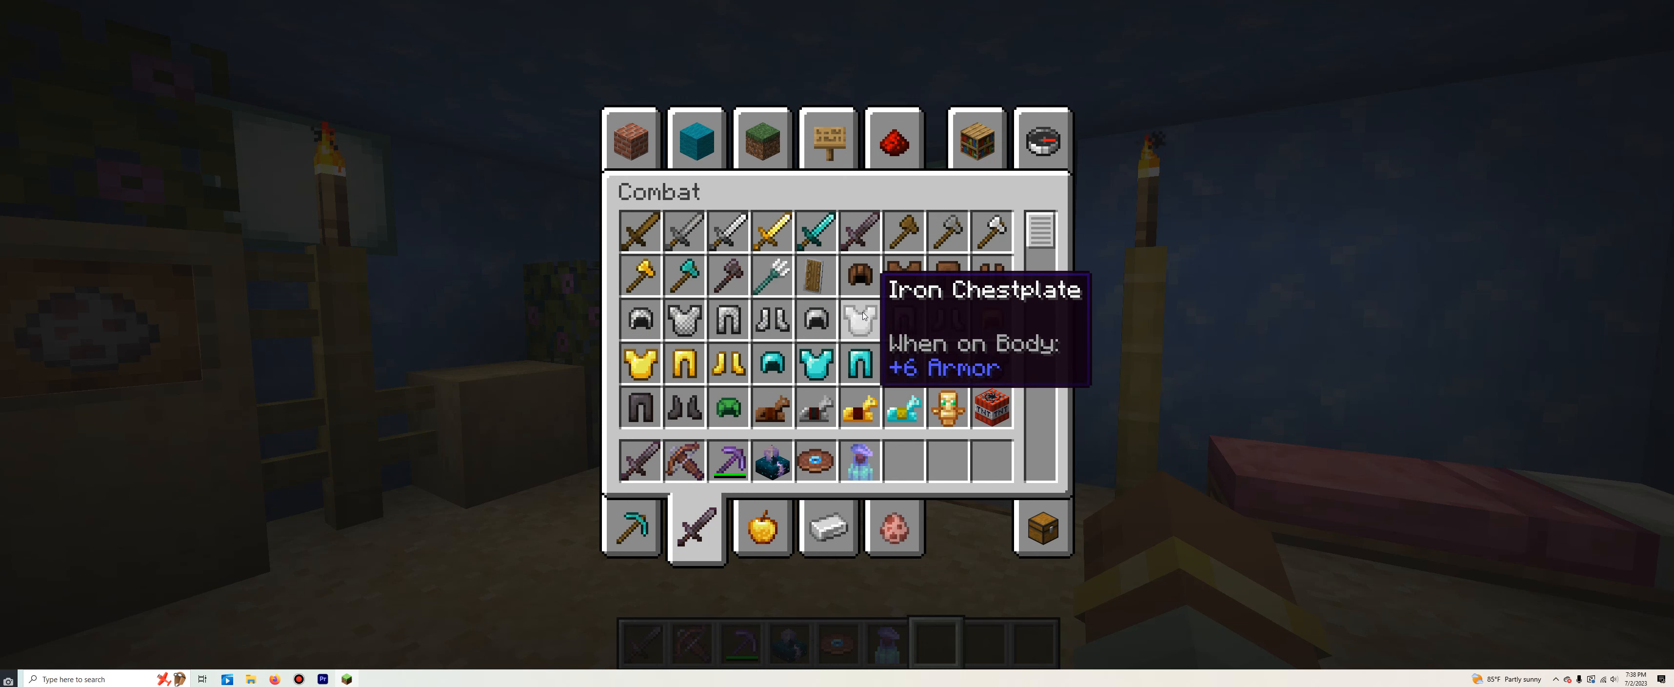
click(827, 527)
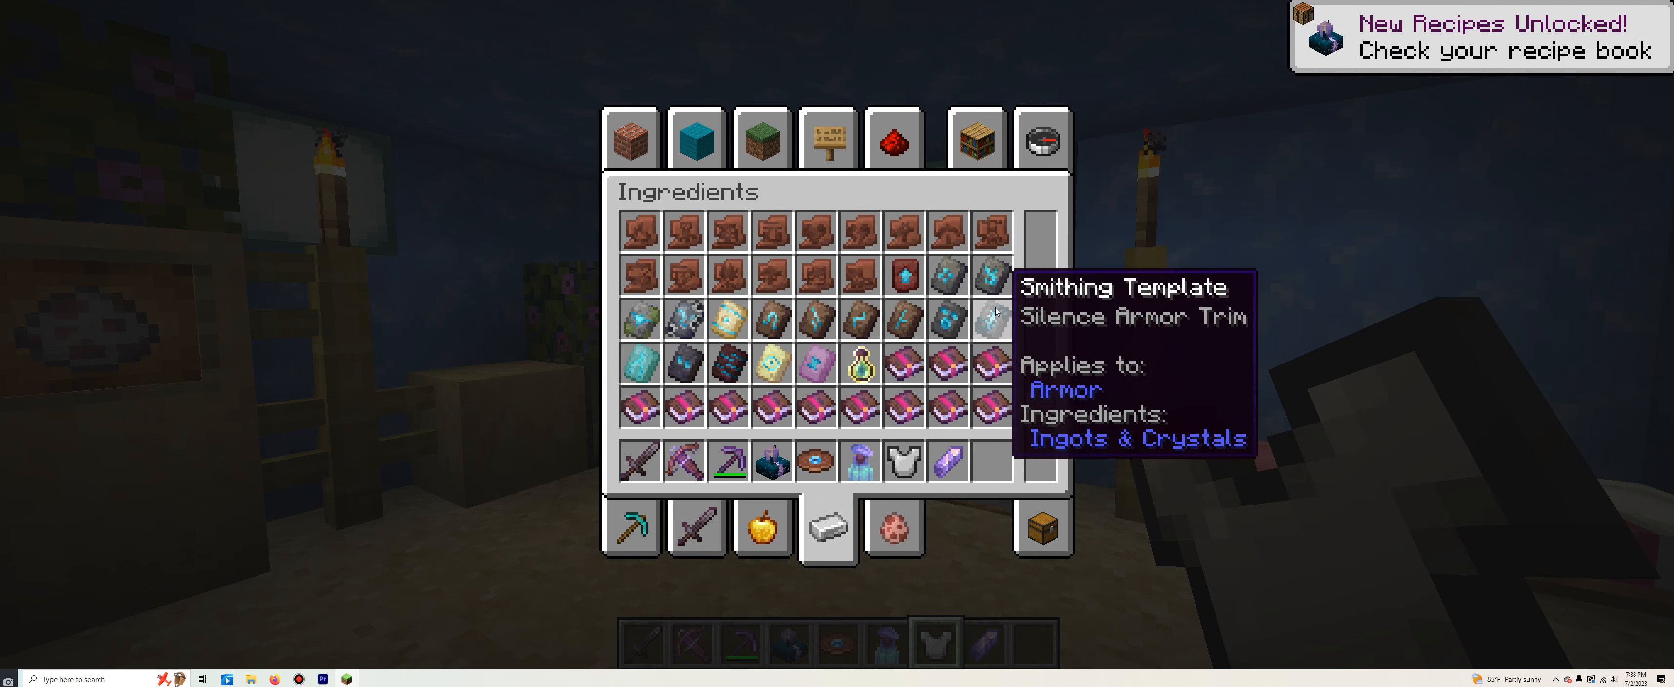
mouse_move(1132, 432)
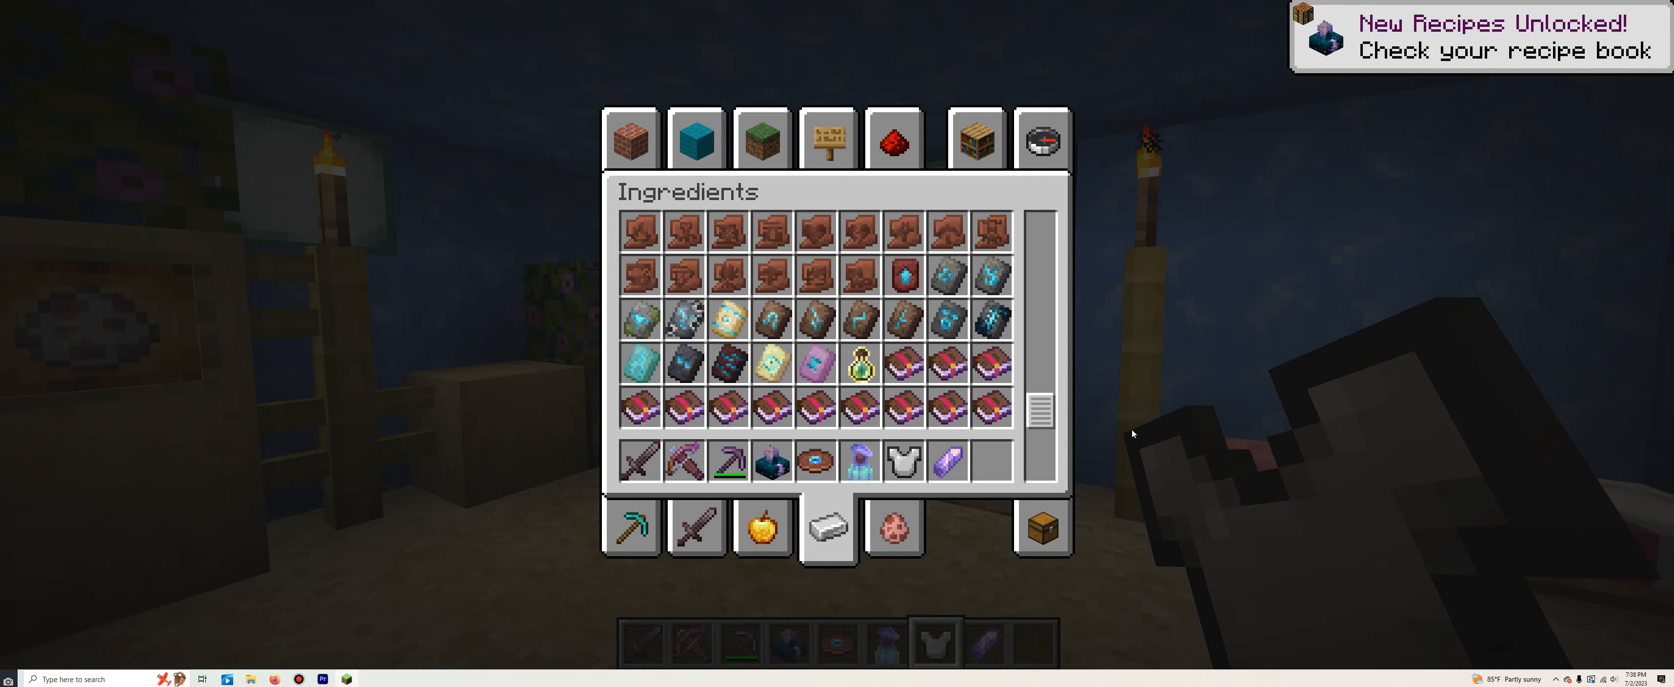
key(e)
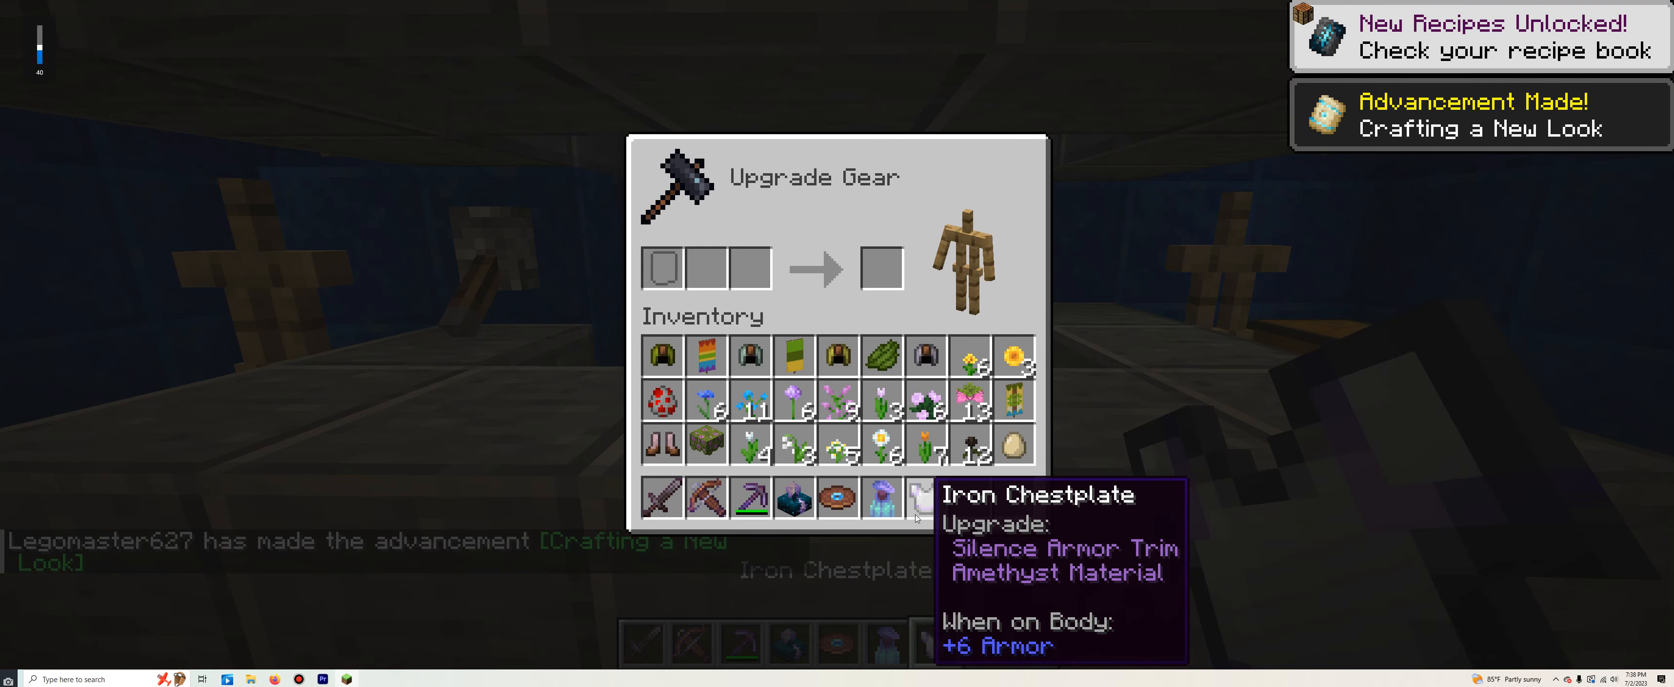
- Grab a smithing template and netherite chestplate from creative and return to the smithing room
key(Escape)
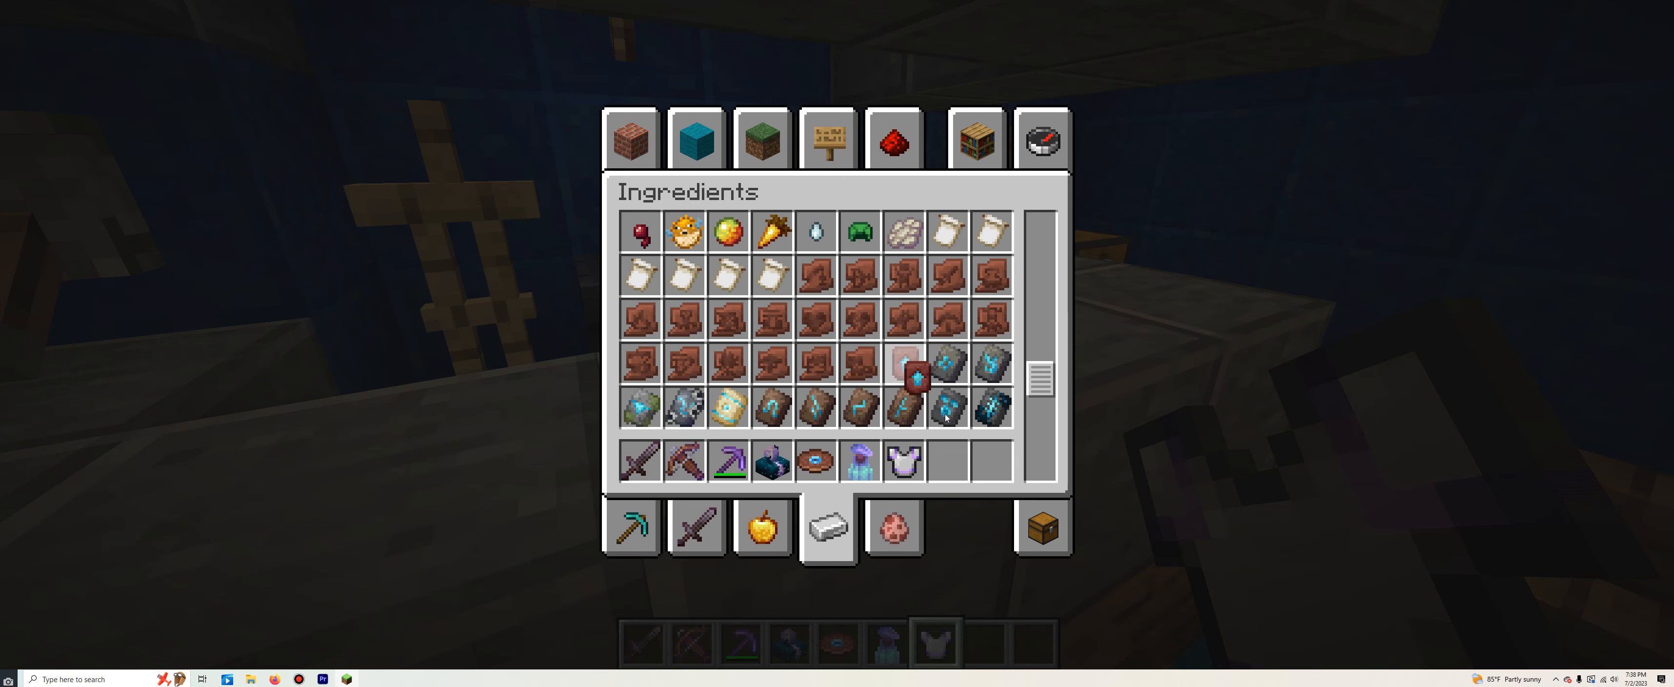
click(697, 528)
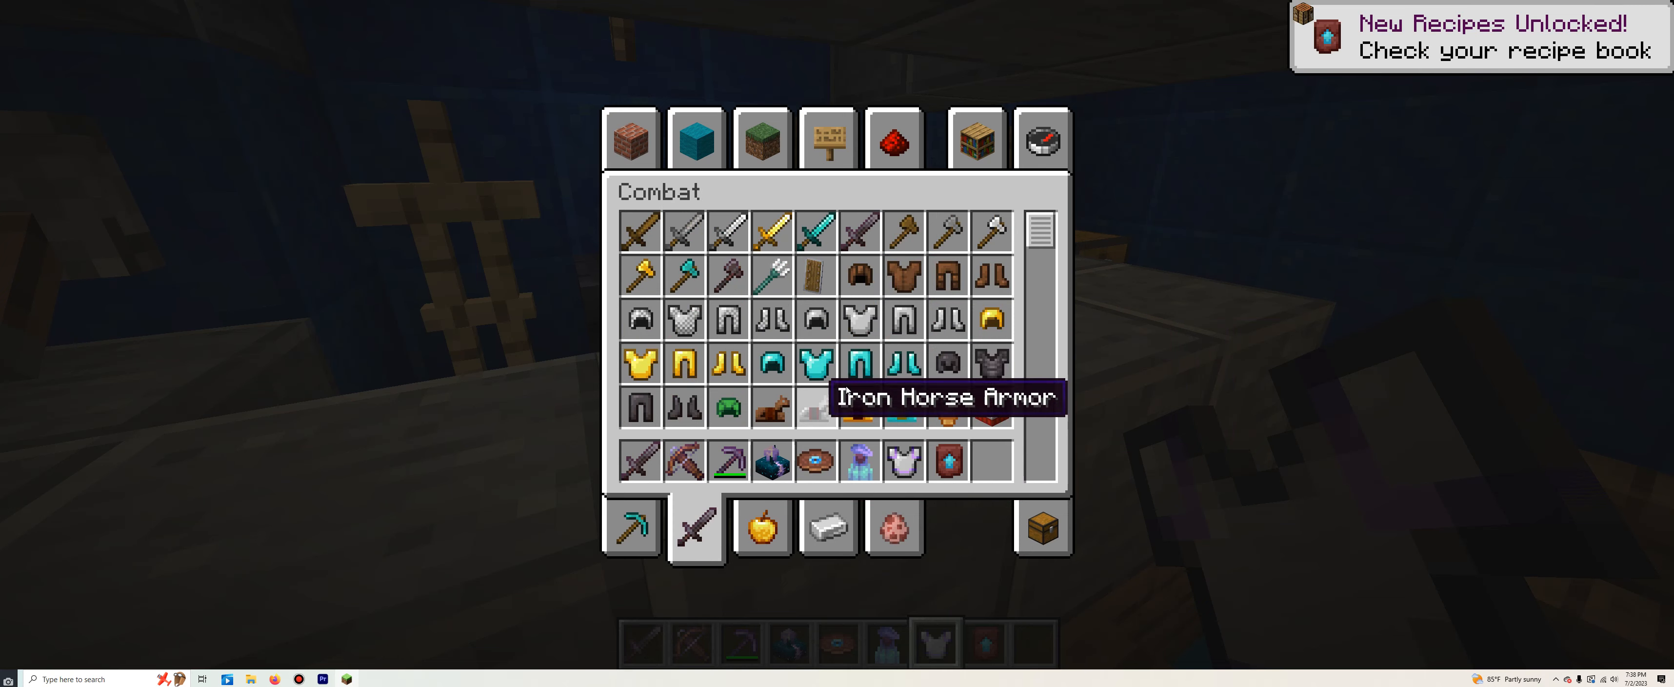
key(Escape)
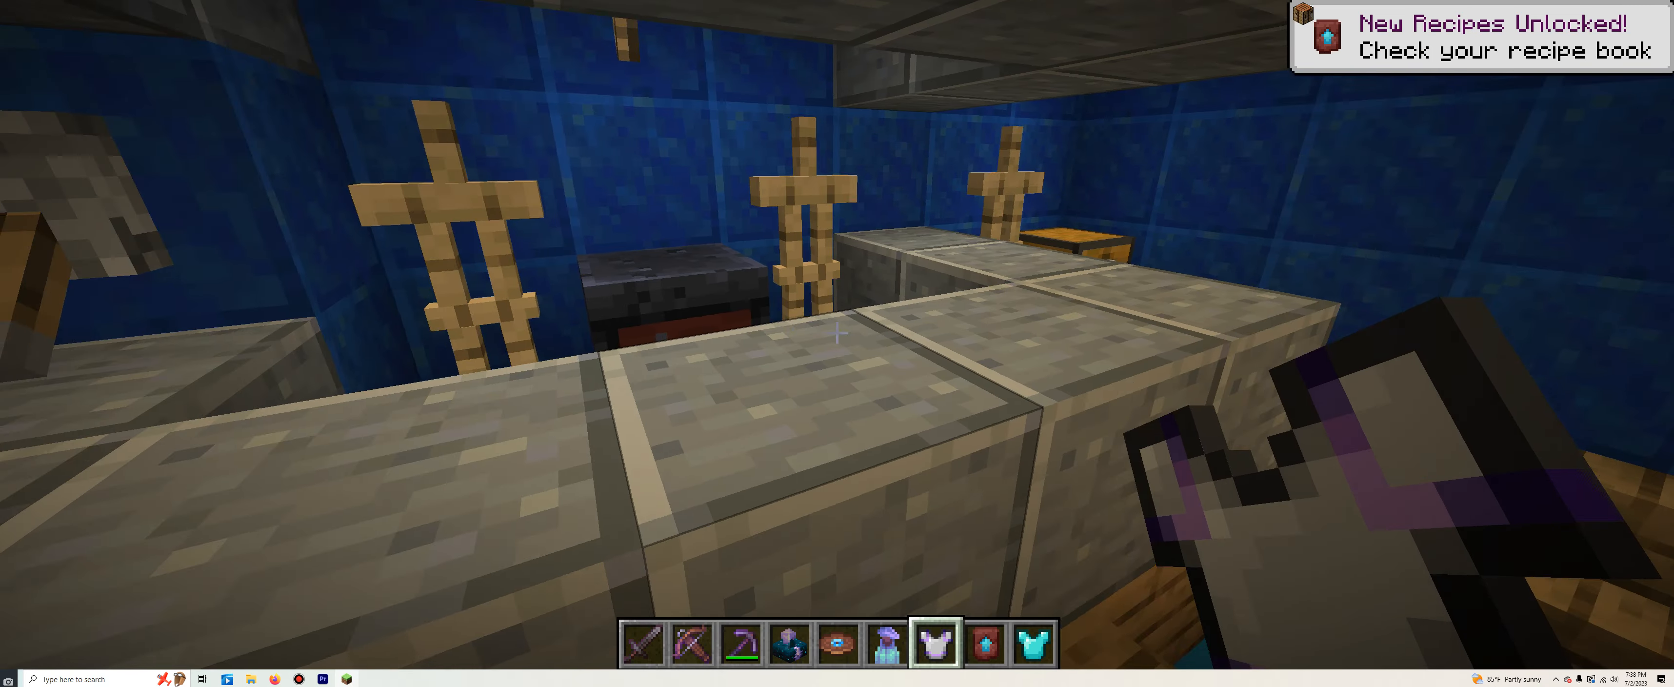
key(e)
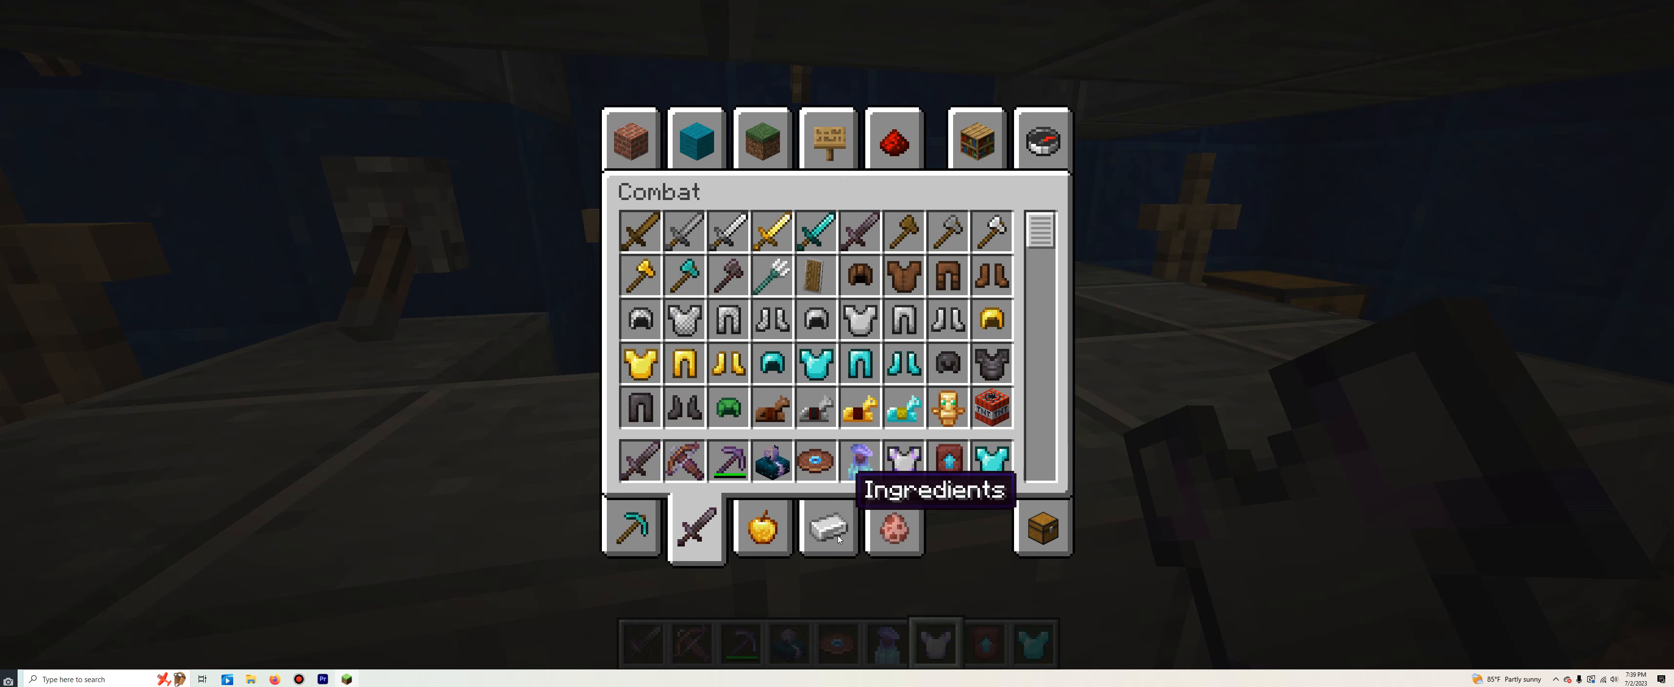
click(827, 527)
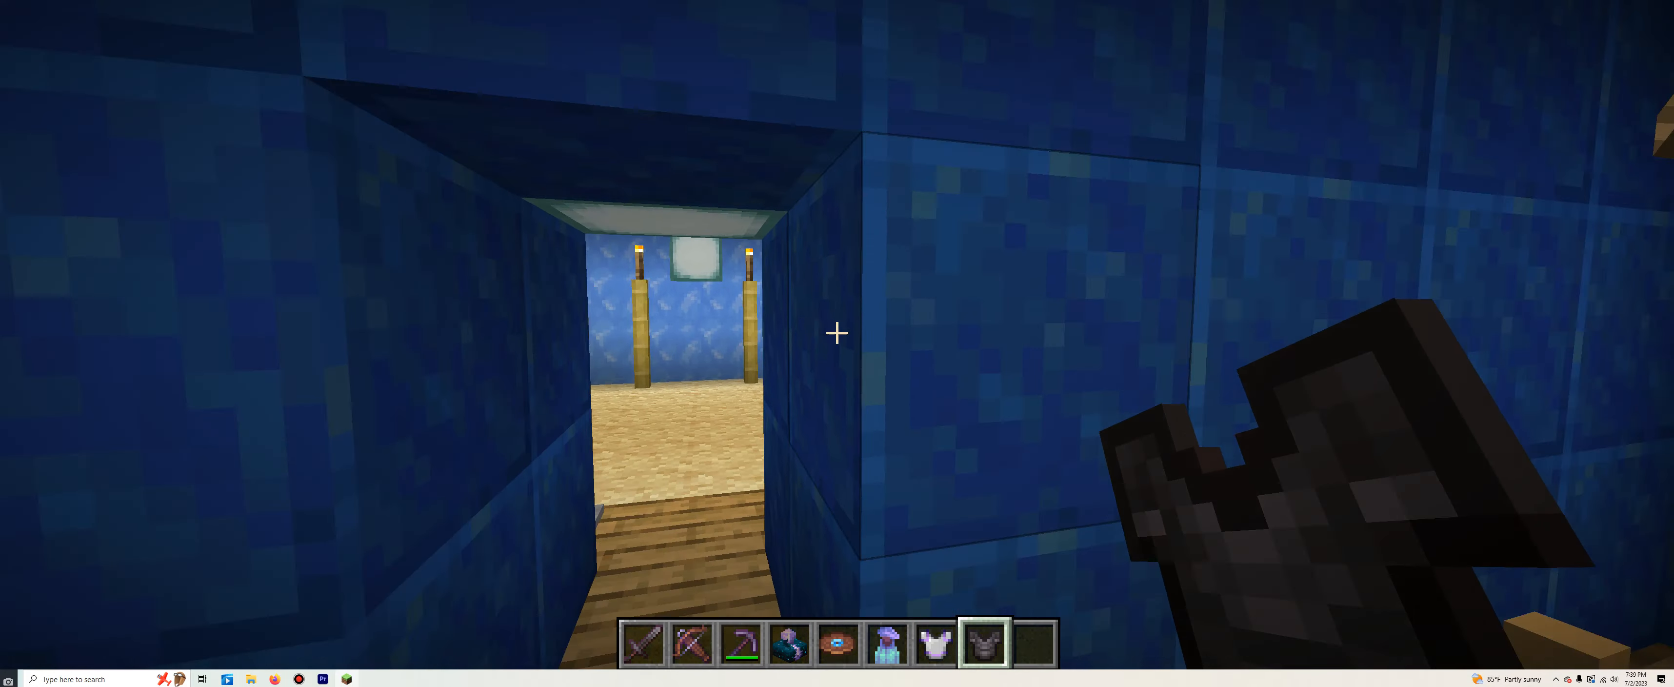
mouse_move(837, 333)
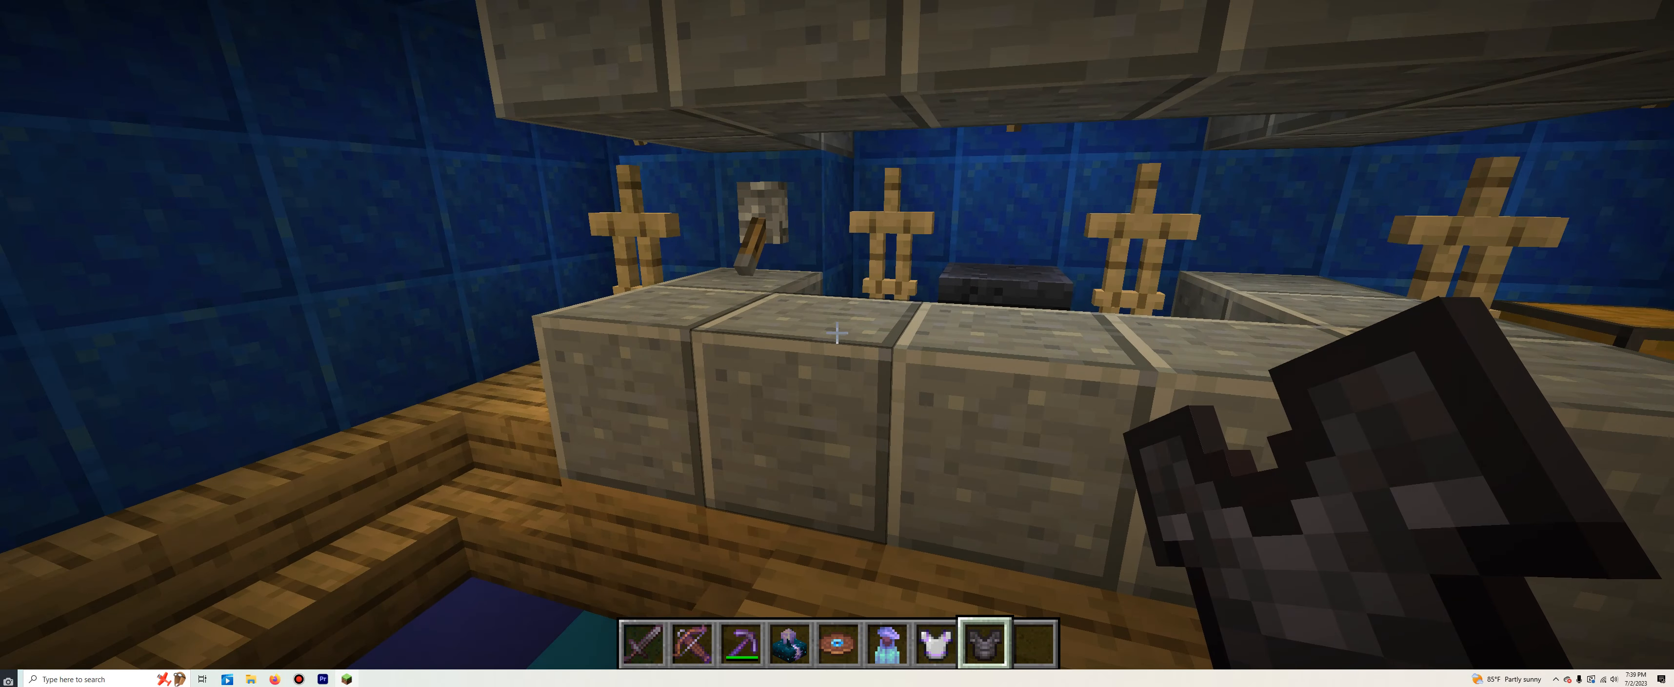
- Grab a golden chestplate and browse Ingredients down to the armor trim smithing templates
key(e)
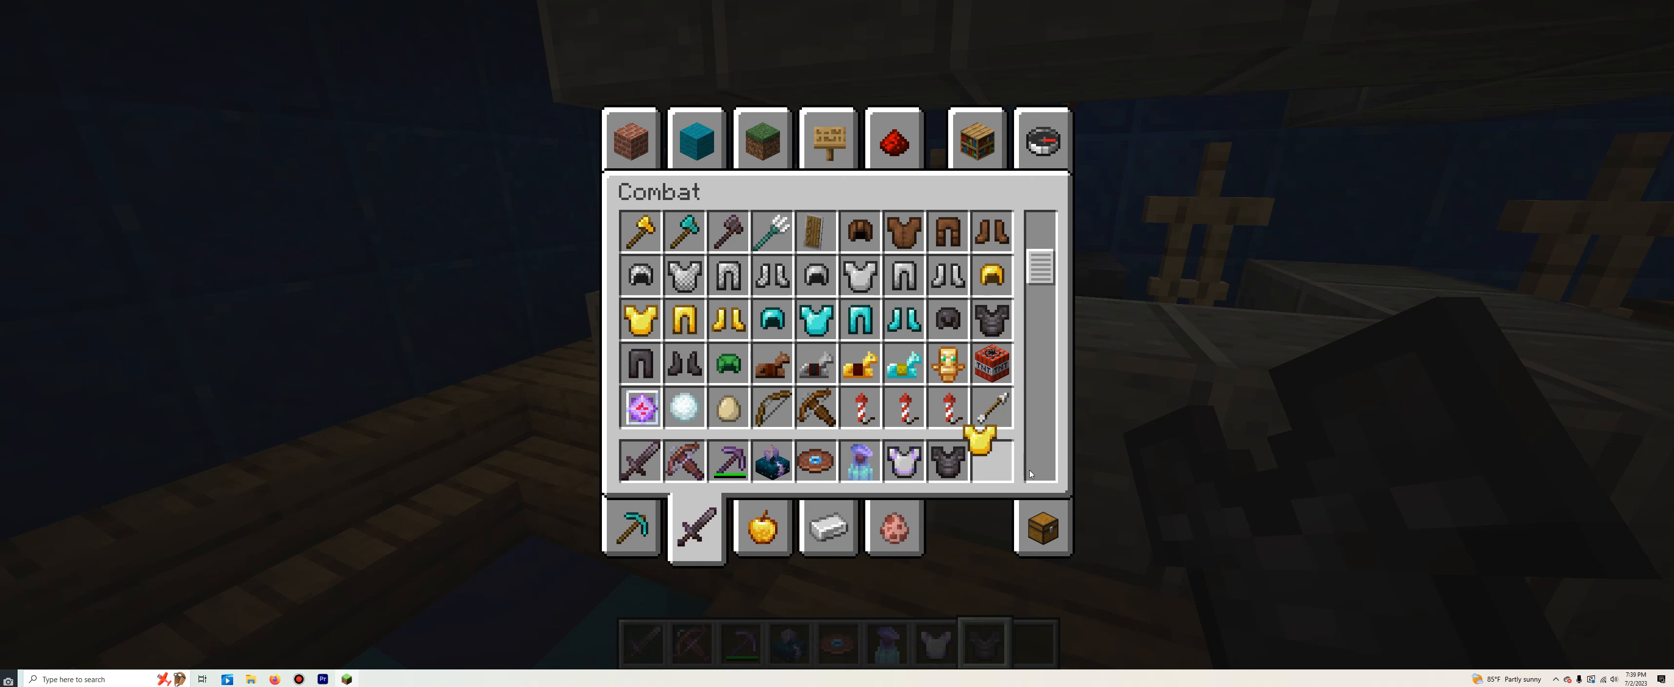
click(828, 528)
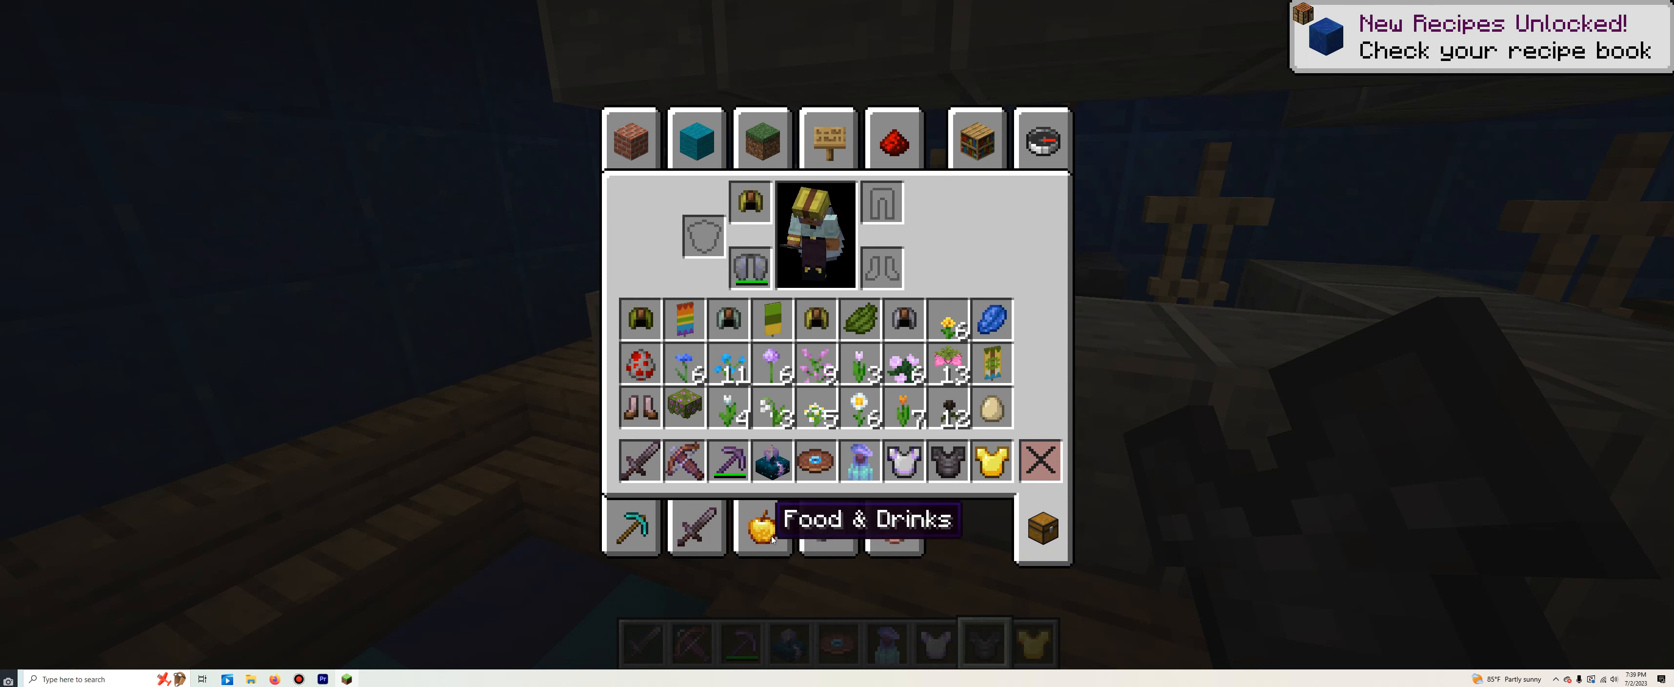
click(696, 527)
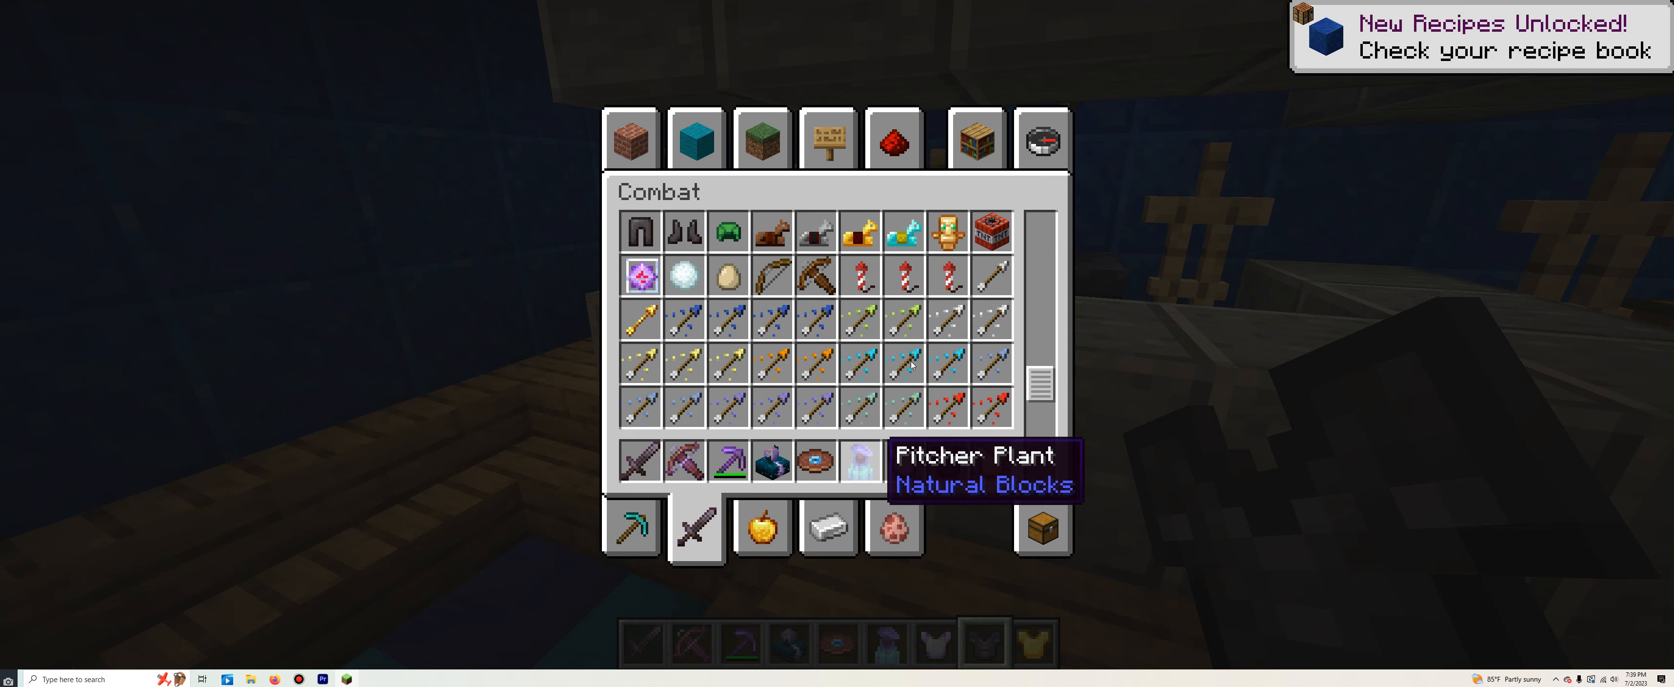
click(827, 527)
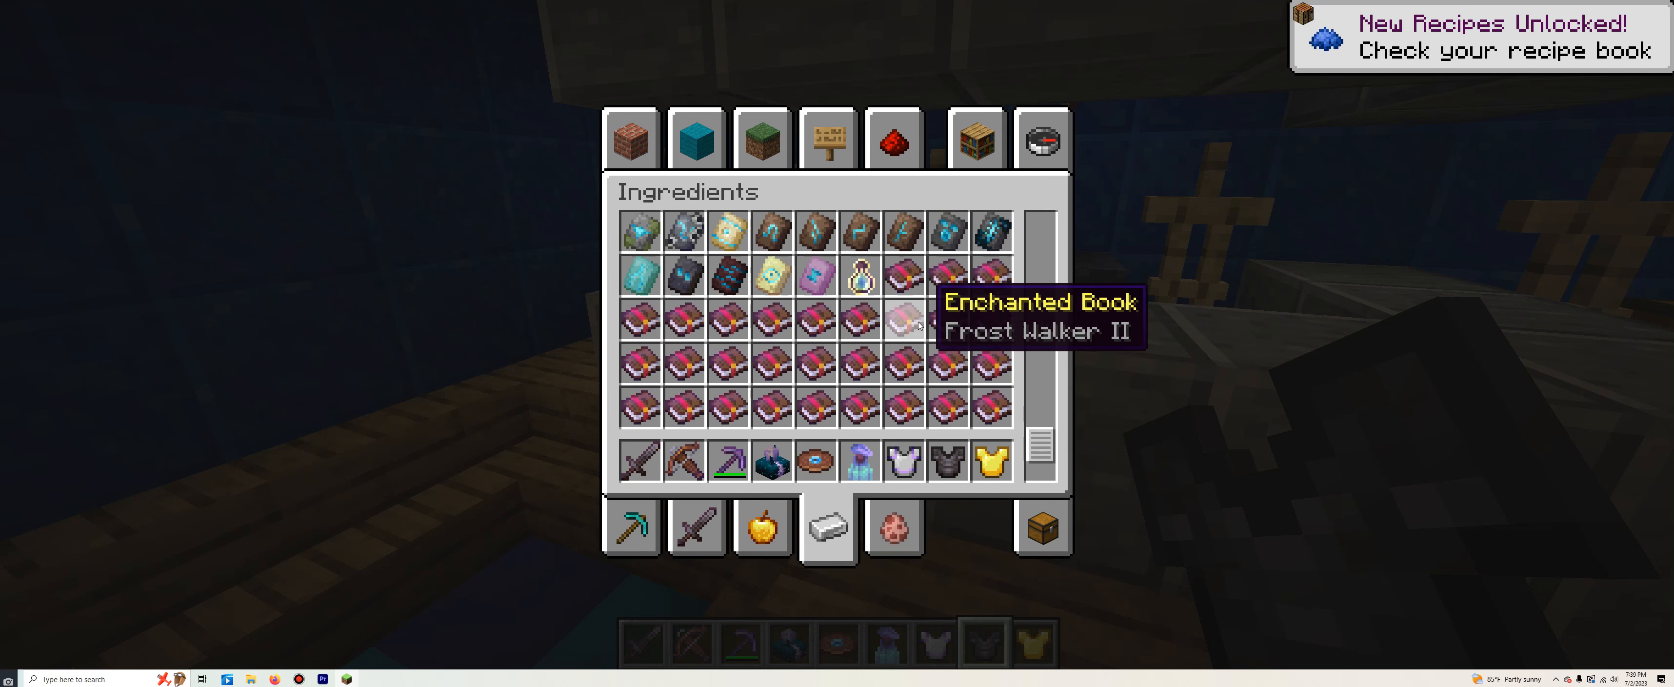
scroll(down, 3)
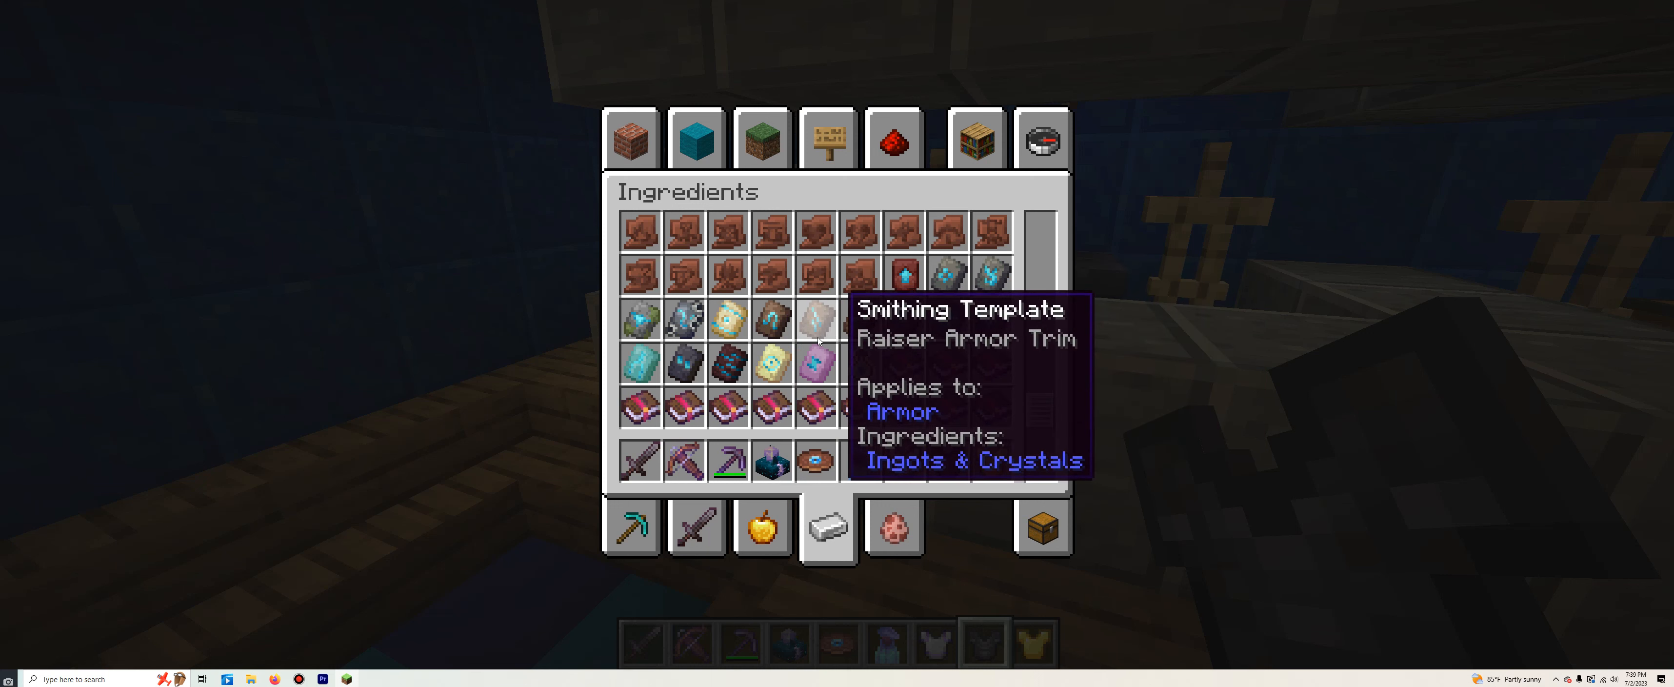
scroll(down, 3)
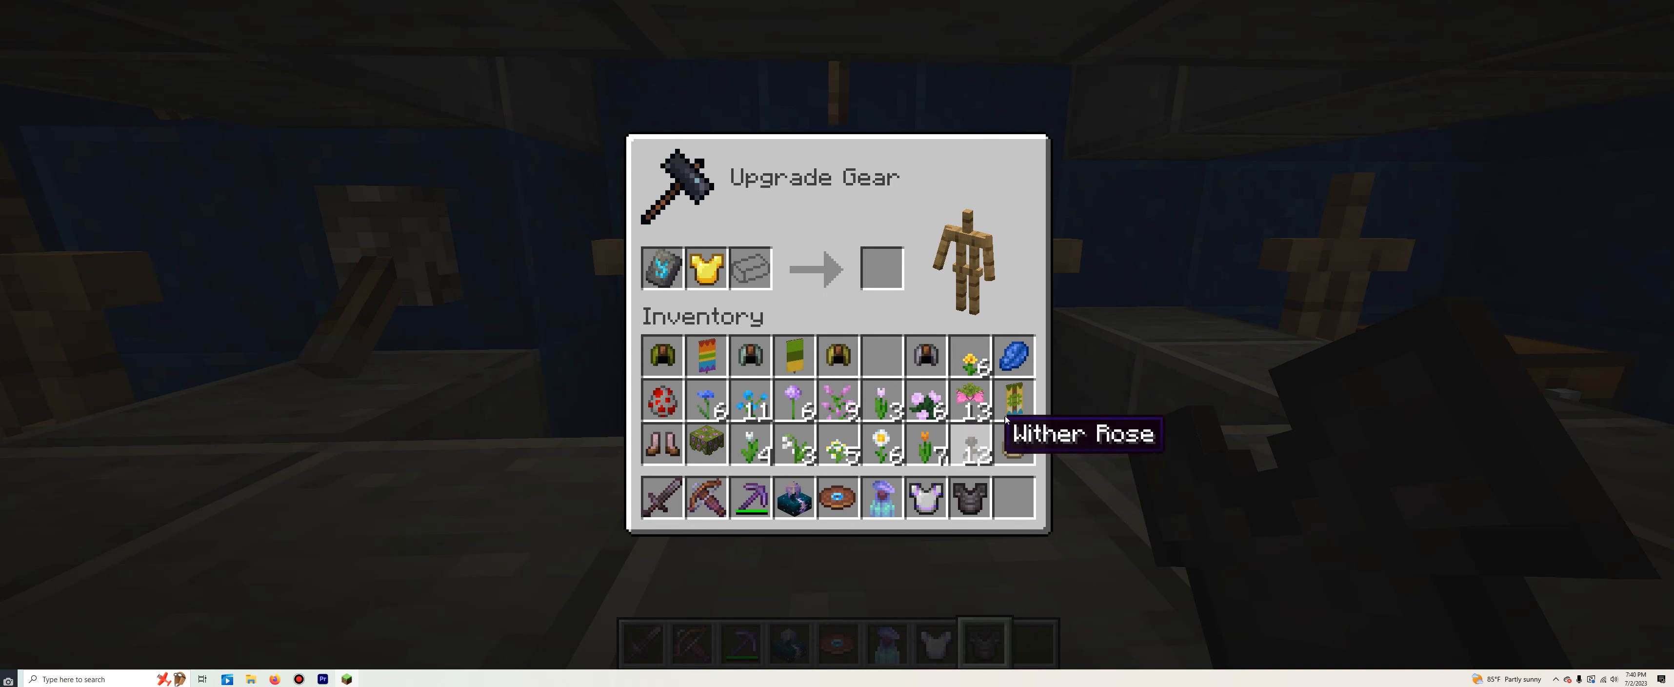
- Retrieve the untrimmed gold chestplate and template from the smithing table and leave it
click(750, 269)
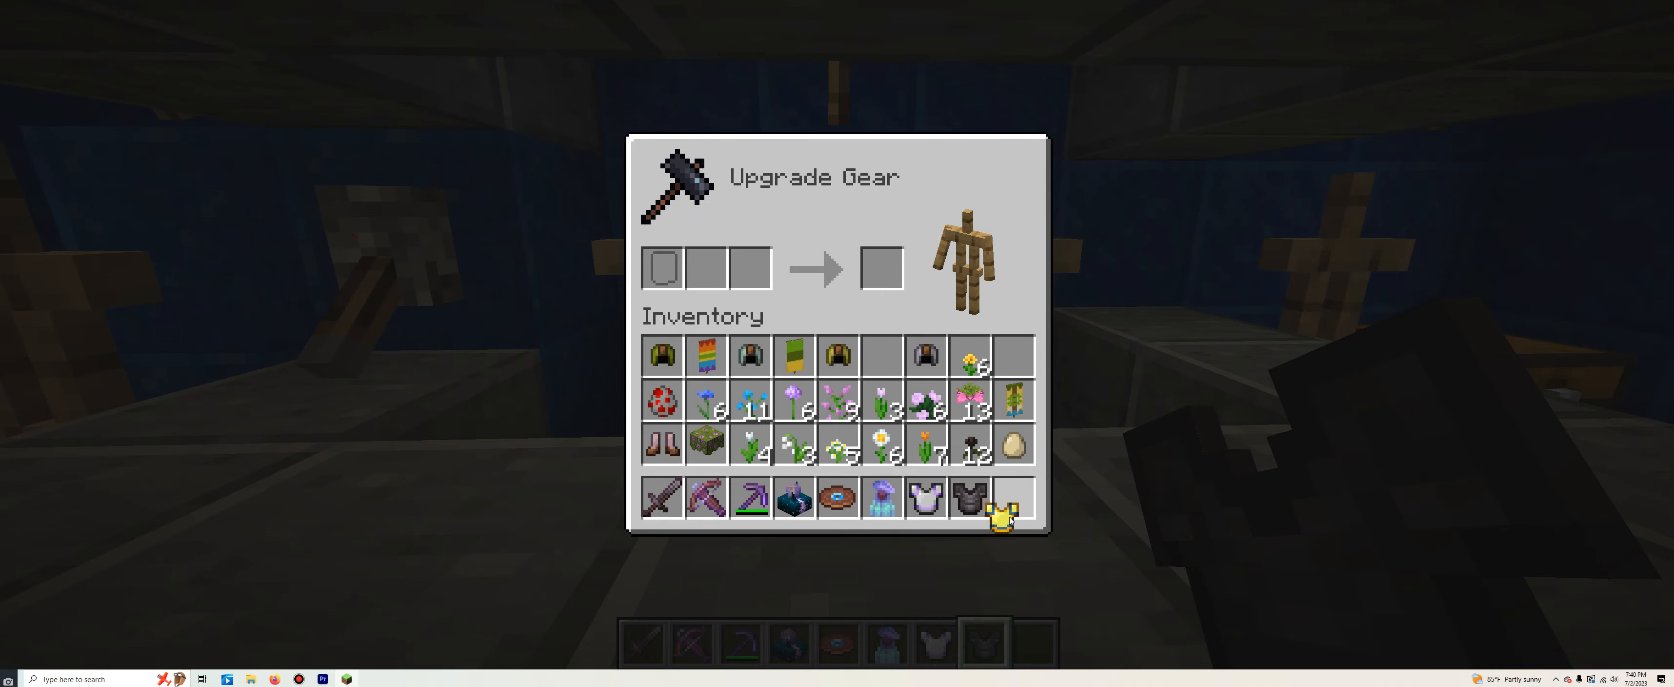
key(Escape)
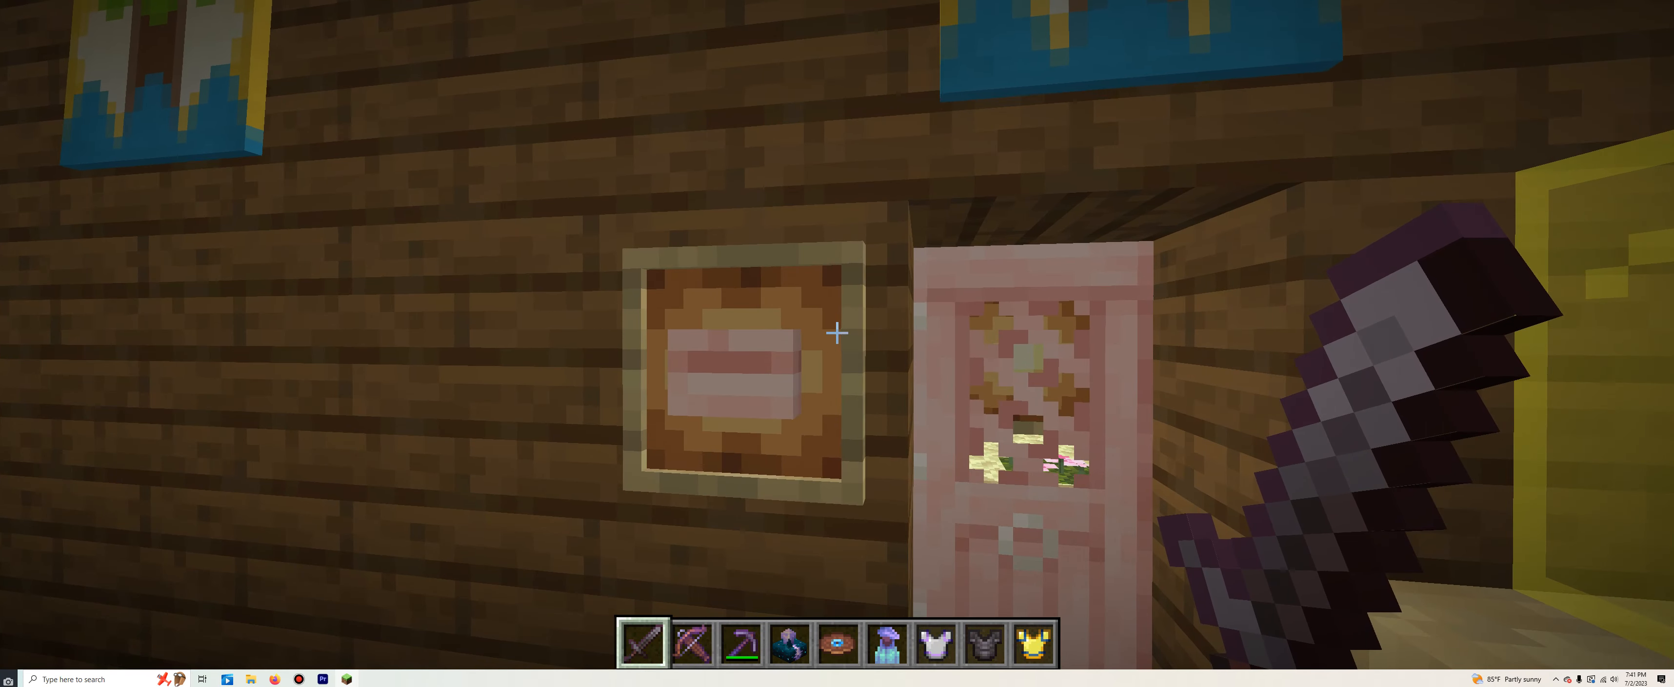
- Stow the armor pieces in the inventory and pick cherry wood items and pink petals from the frames
key(e)
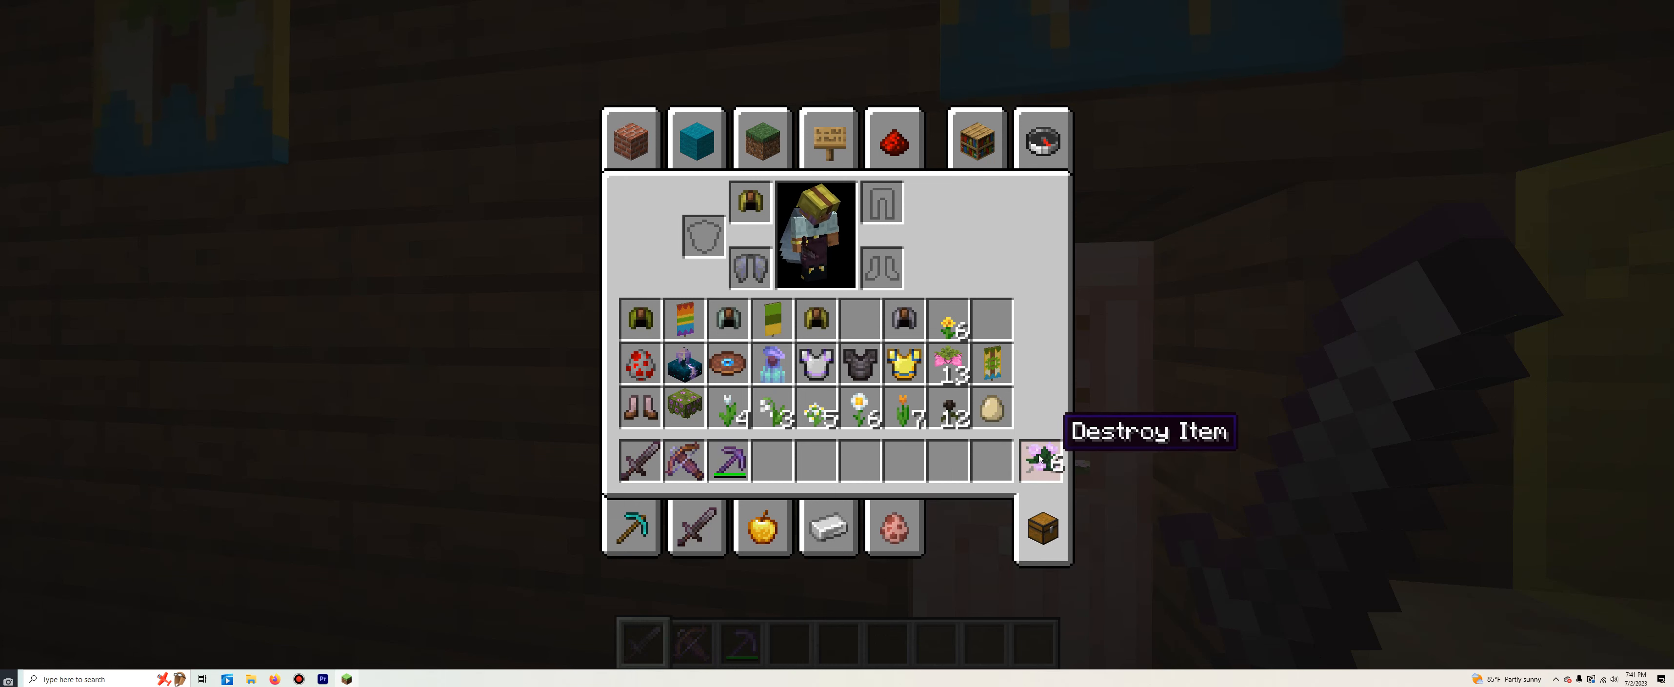
mouse_move(954, 363)
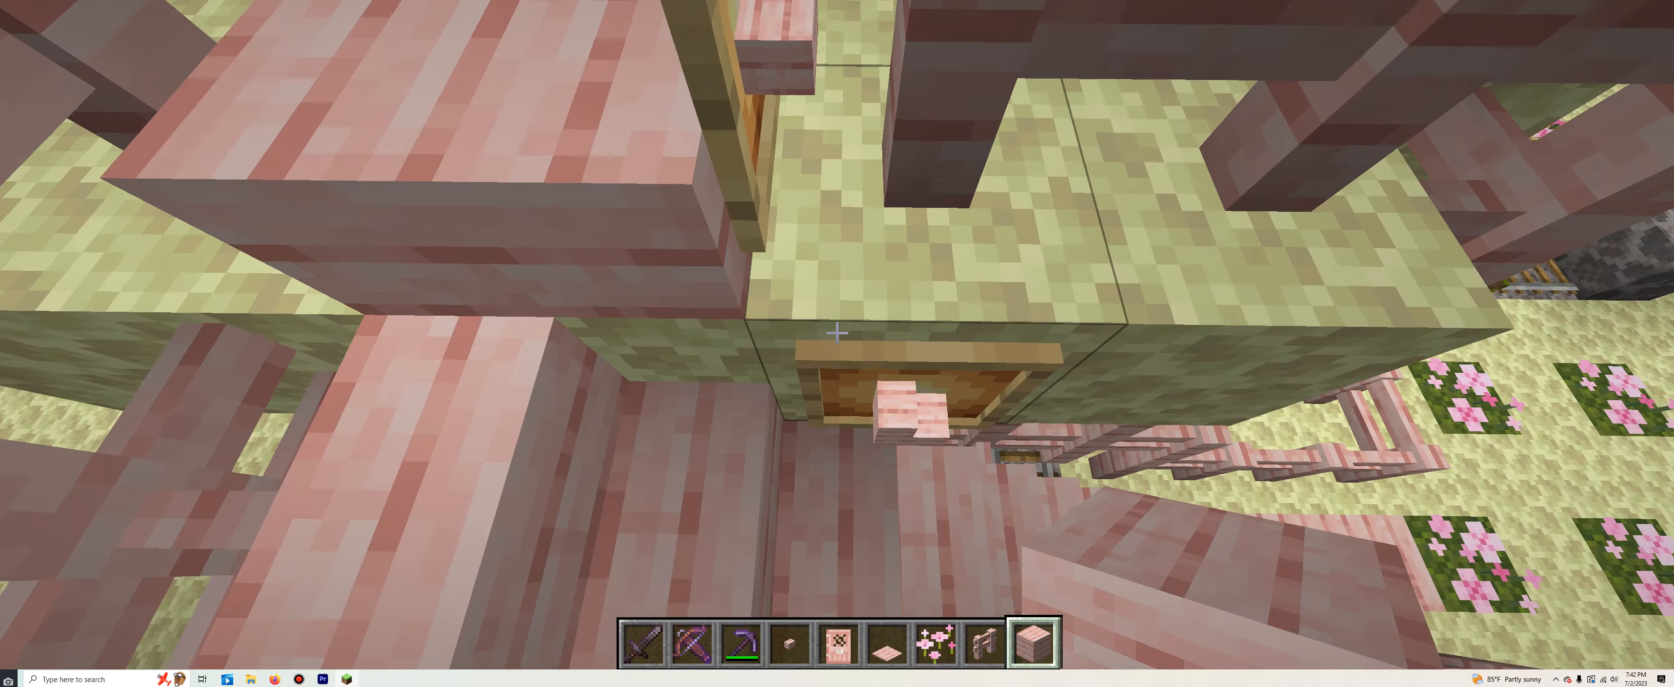
- Move the collected cherry items into the main inventory, leaving only three tools in the hotbar
key(e)
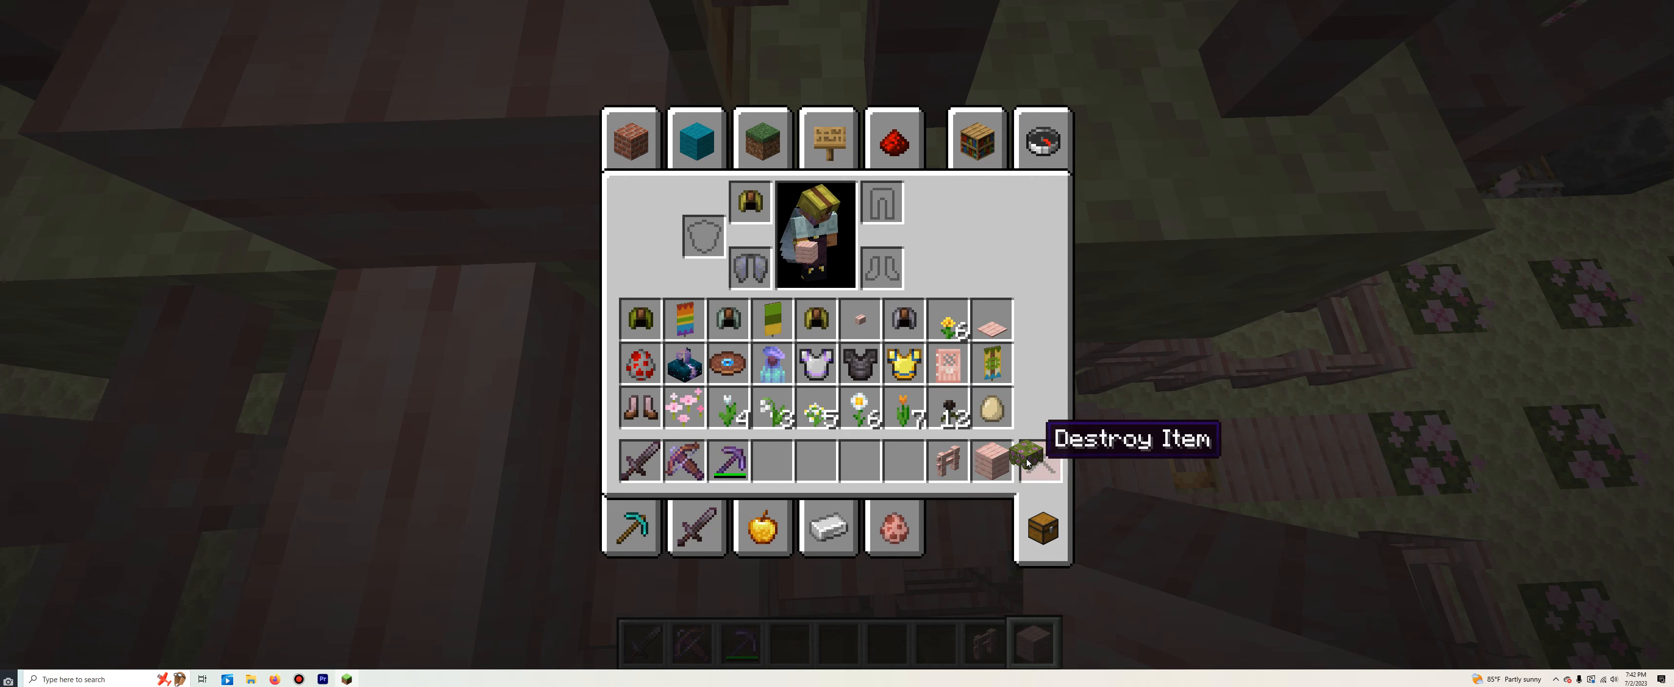
click(1039, 459)
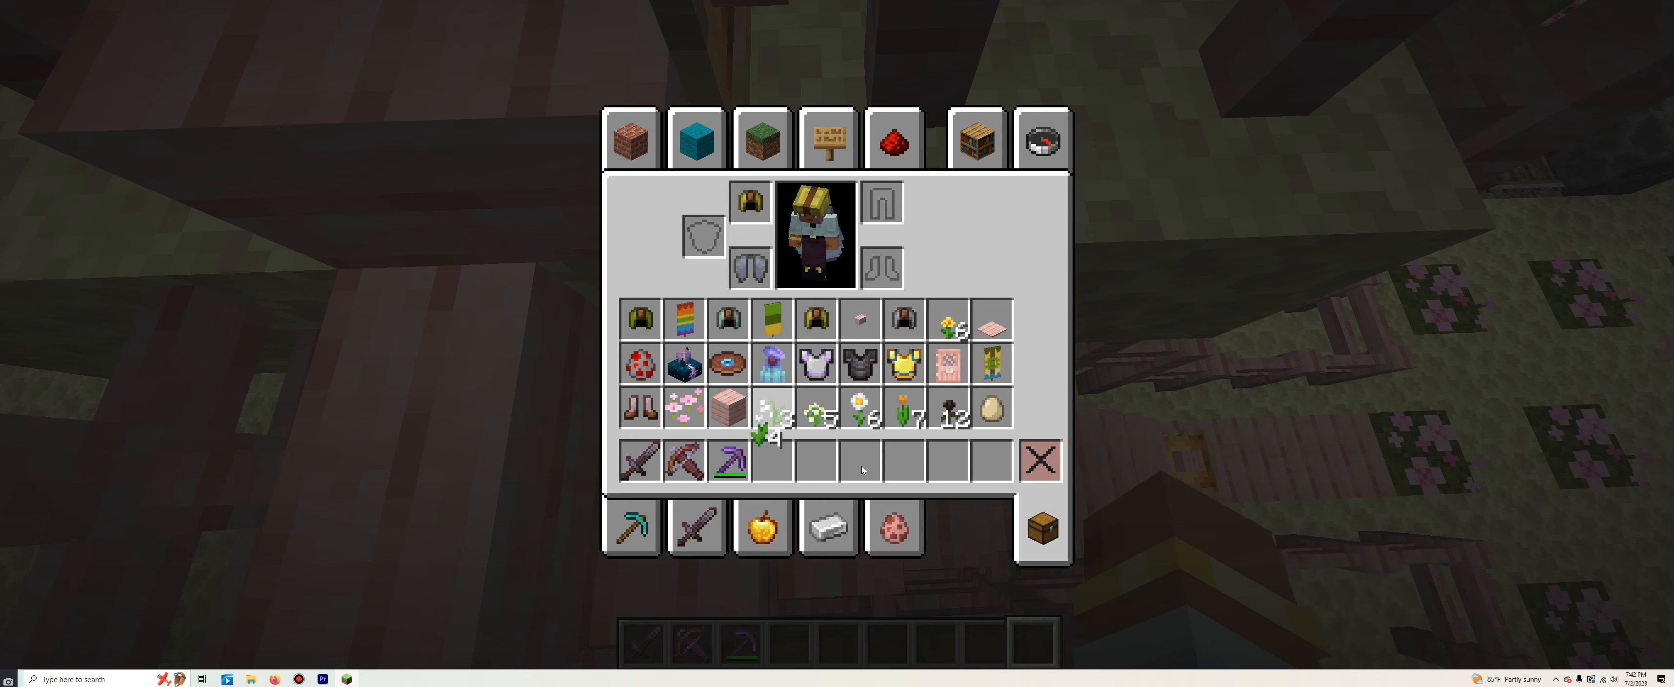
mouse_move(859, 316)
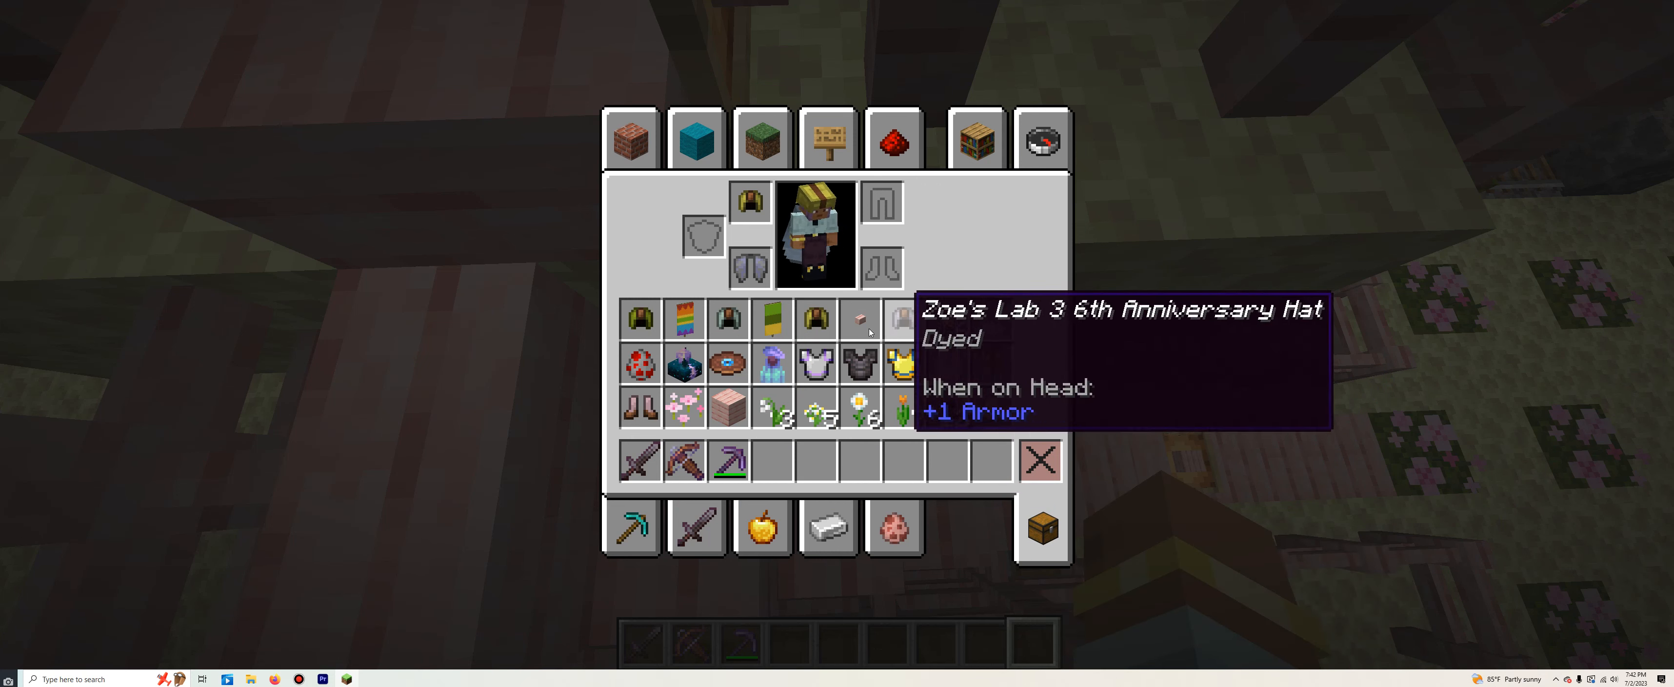
key(e)
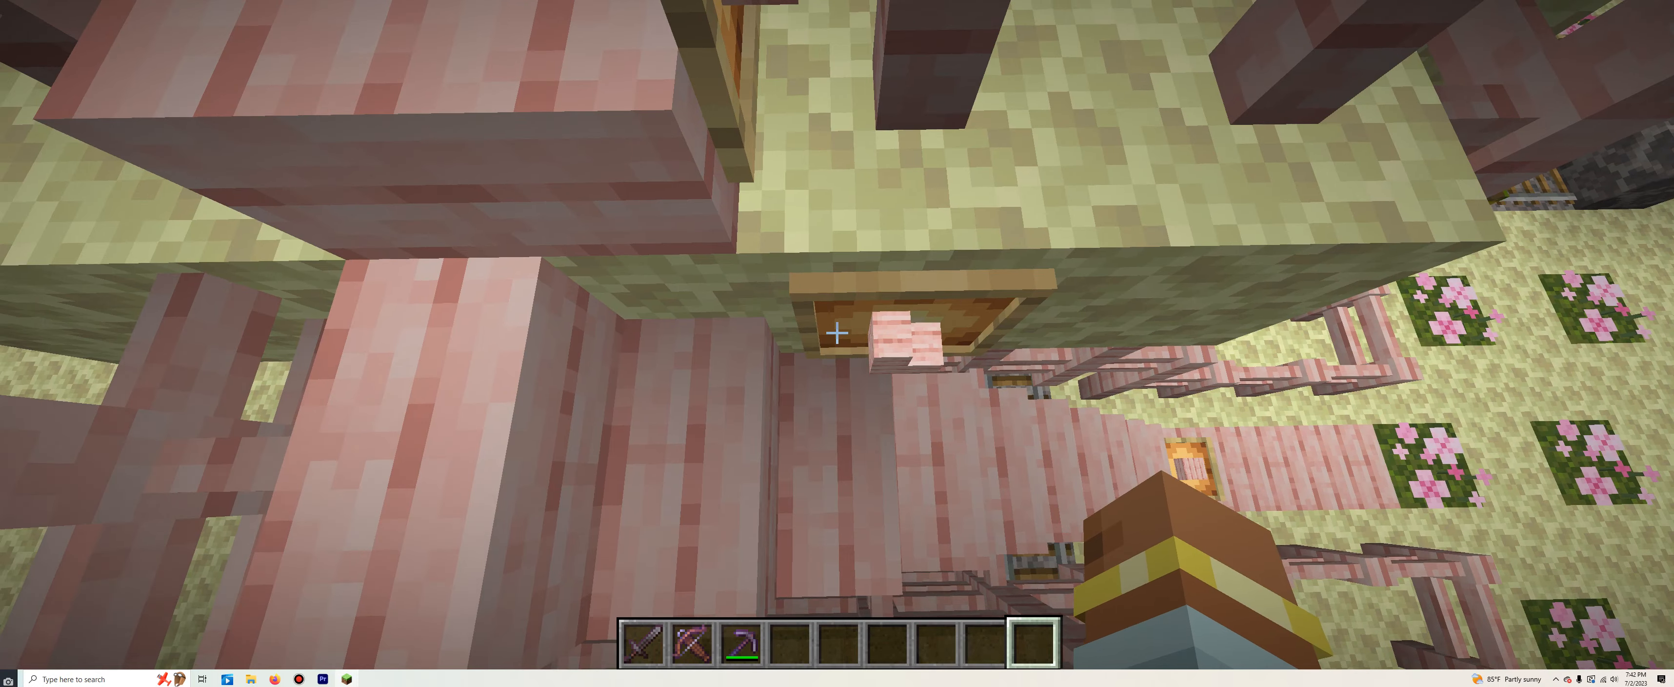
- Pick cherry stairs, slab, leaves and log from the tree display and reopen the inventory
key(e)
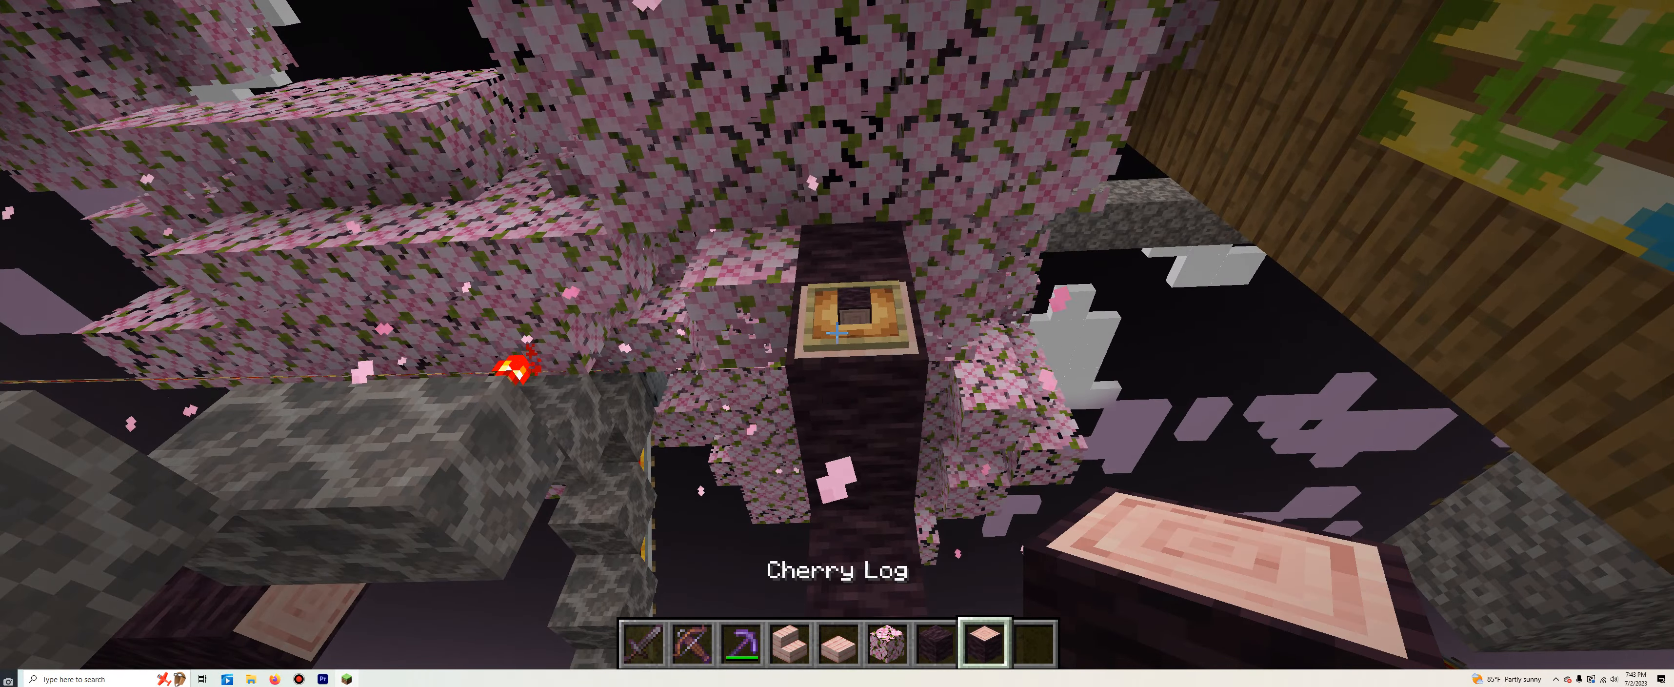
key(e)
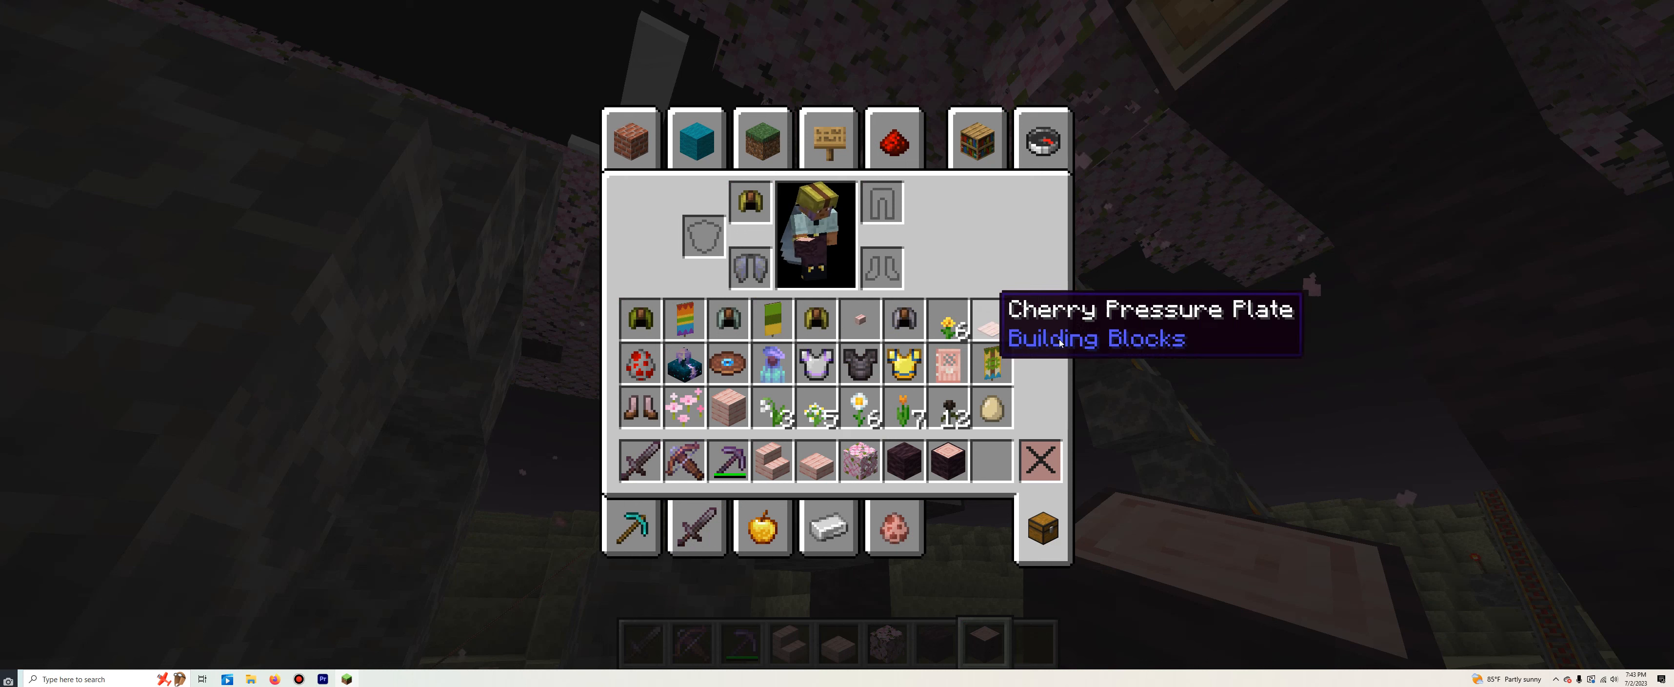
- Take a Cherry Fence Gate from Building Blocks into the last hotbar slot
click(631, 139)
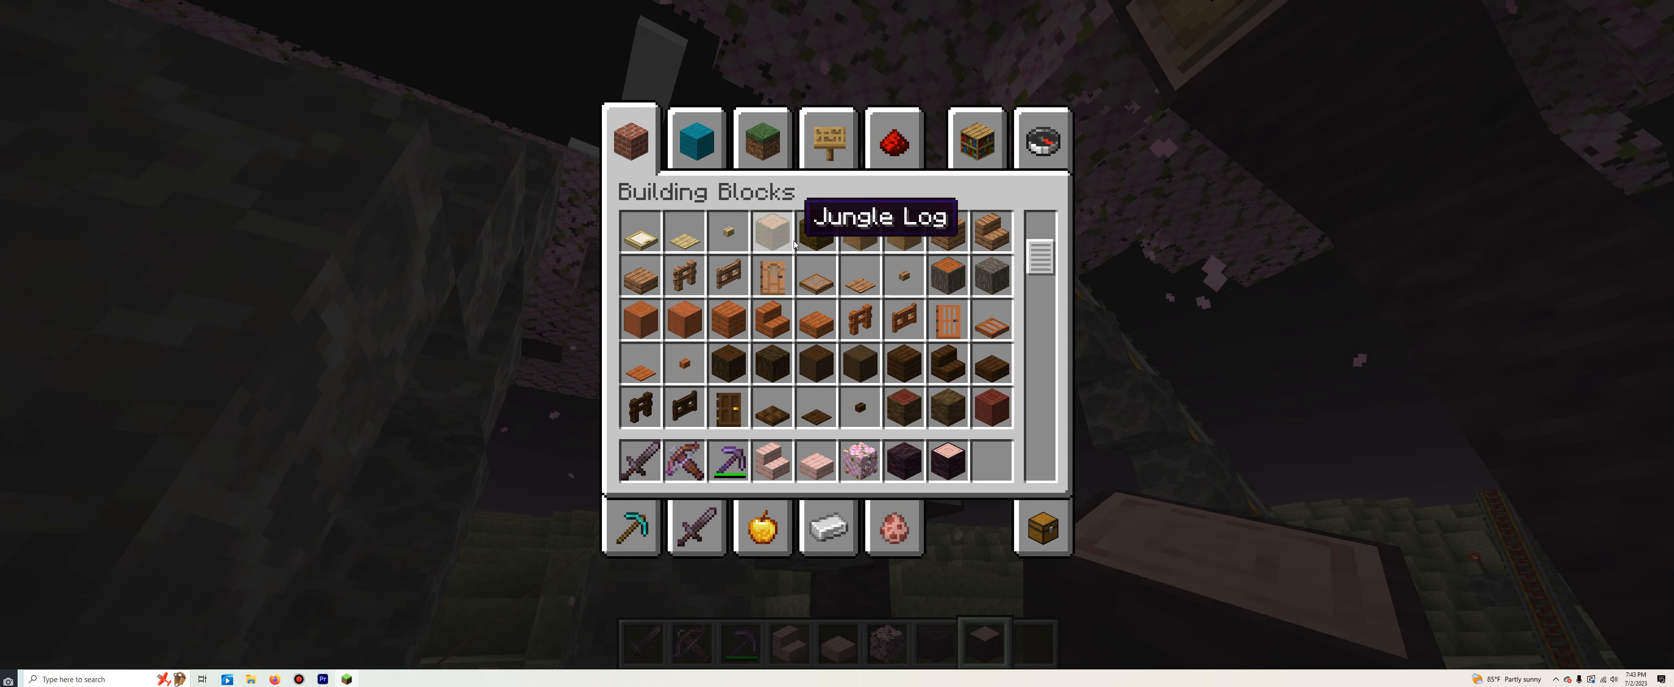
scroll(down, 3)
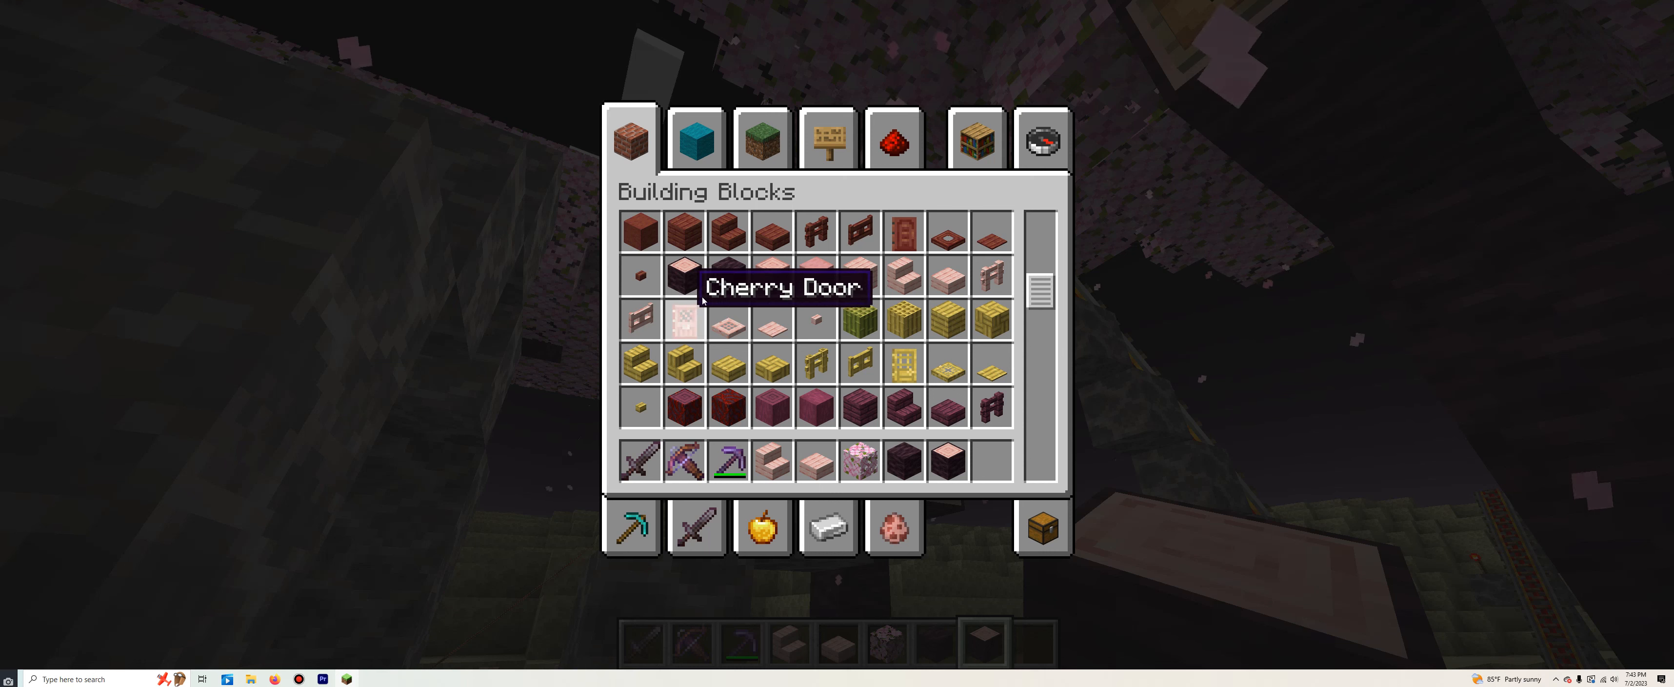
mouse_move(641, 328)
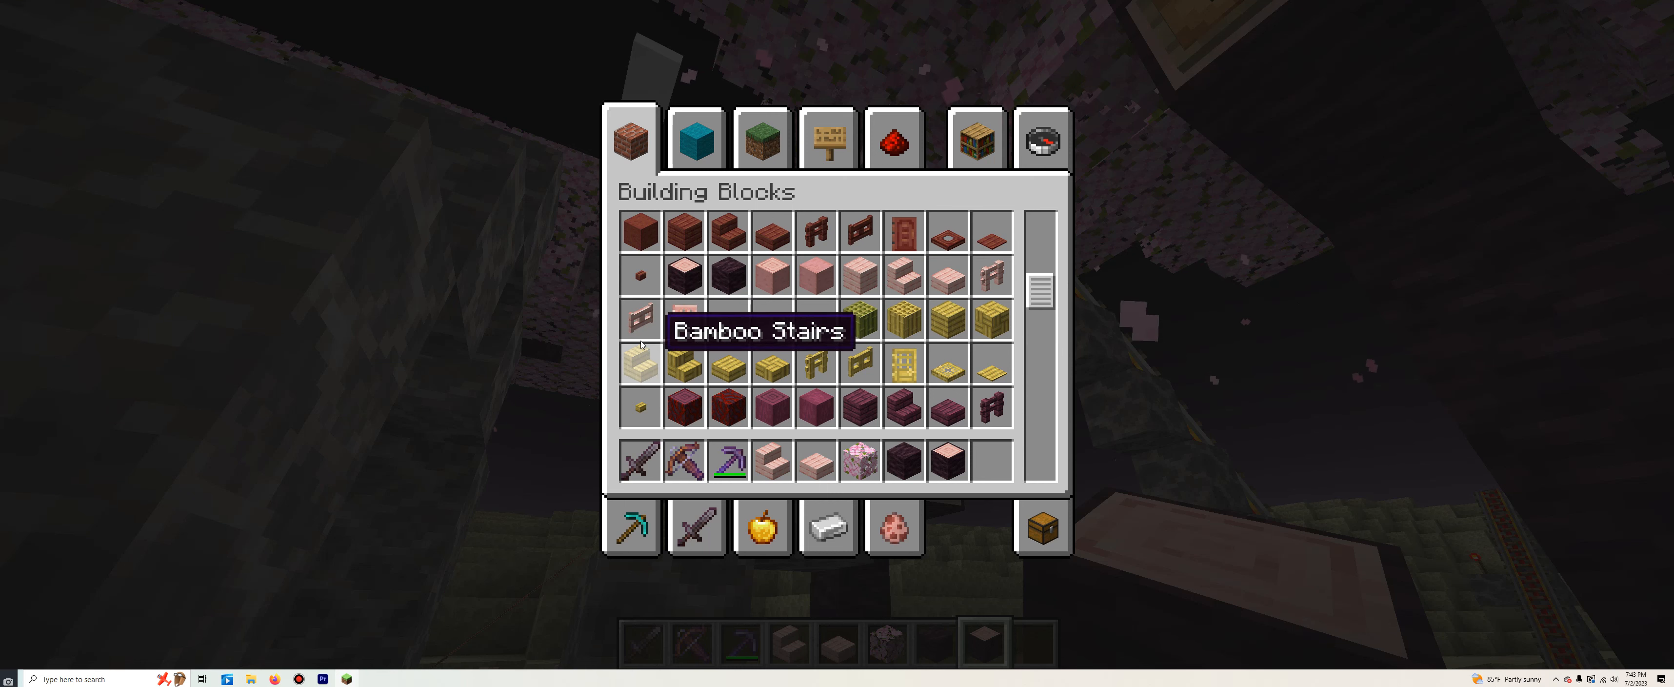
mouse_move(896, 447)
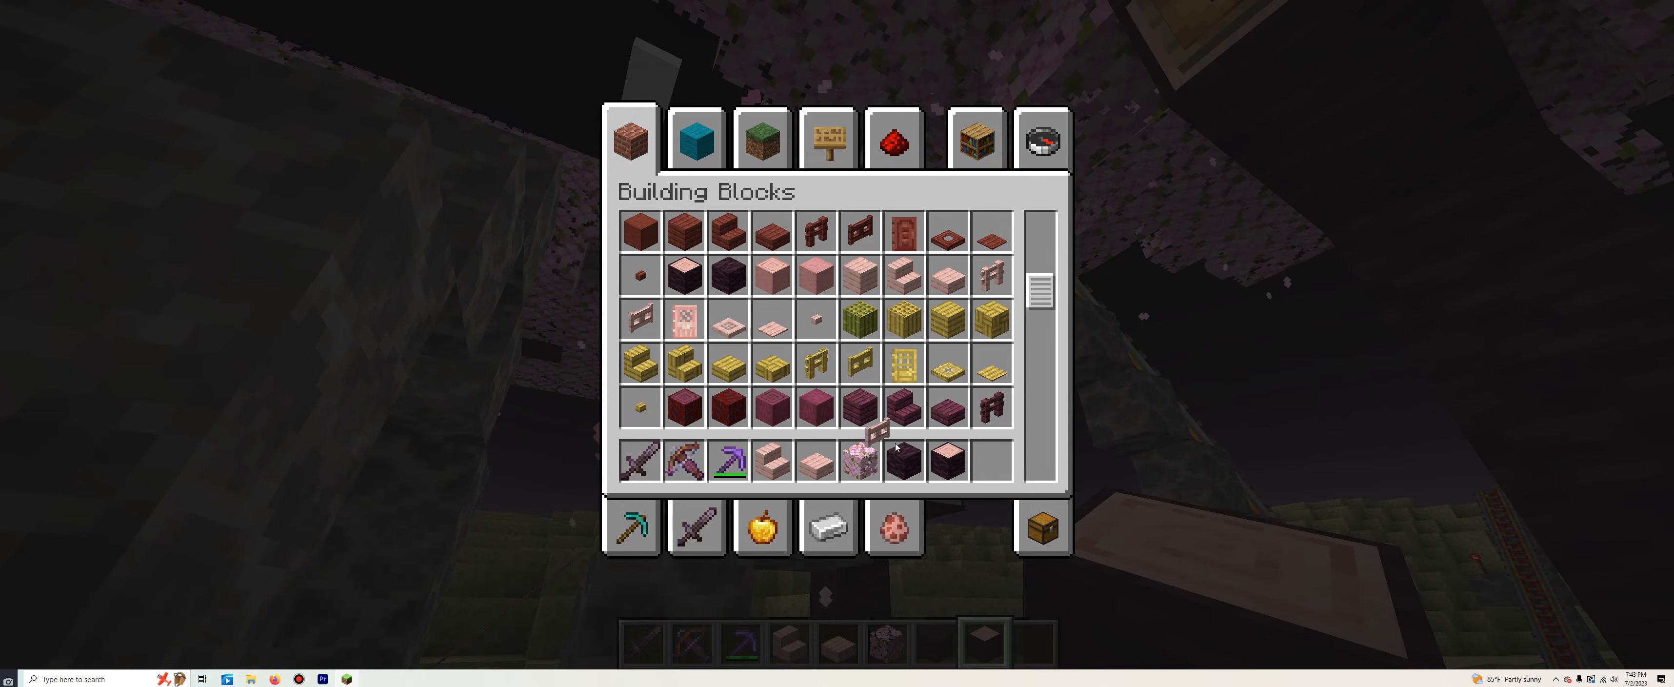
key(e)
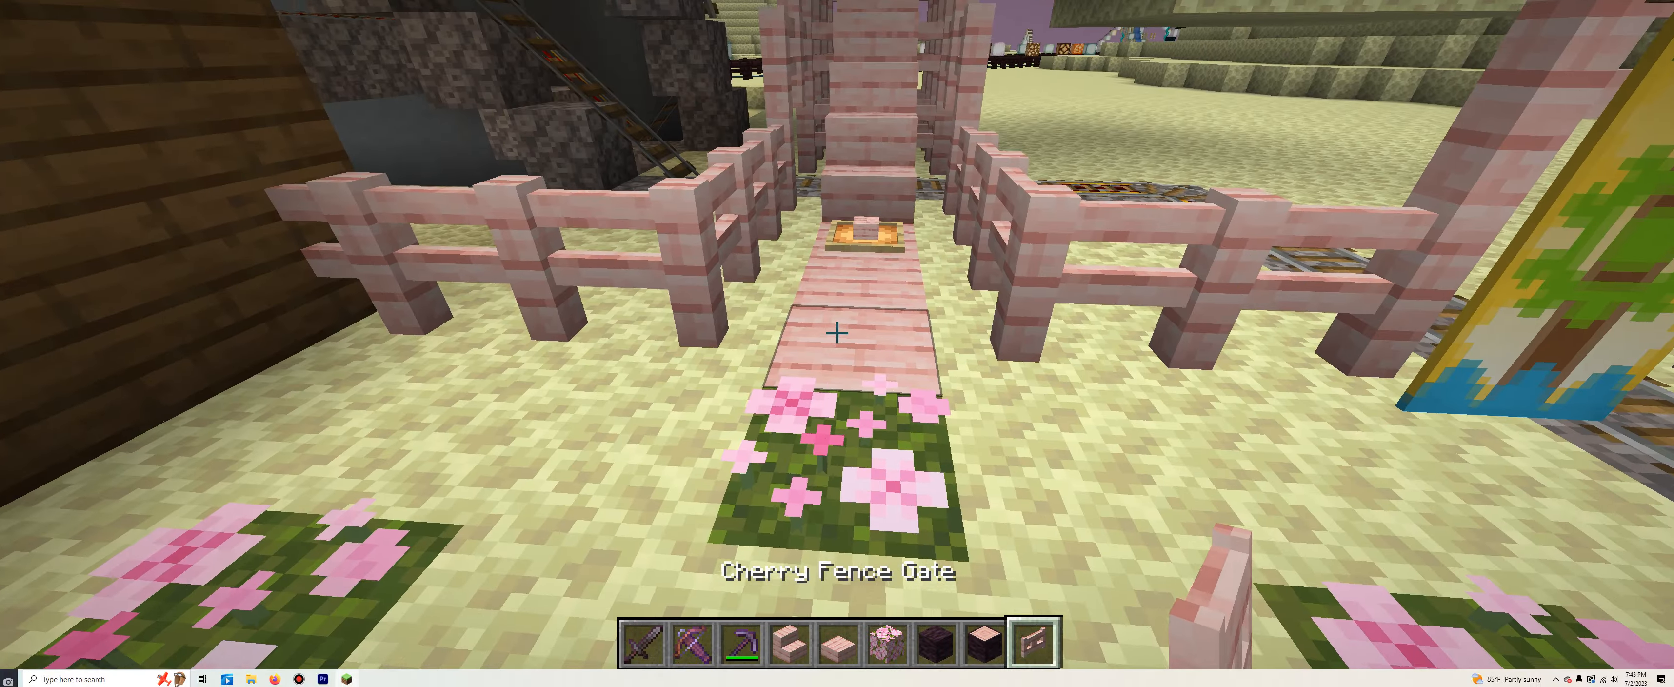
- Move the cherry blocks and fence gate into the main inventory, leaving the three tools
key(e)
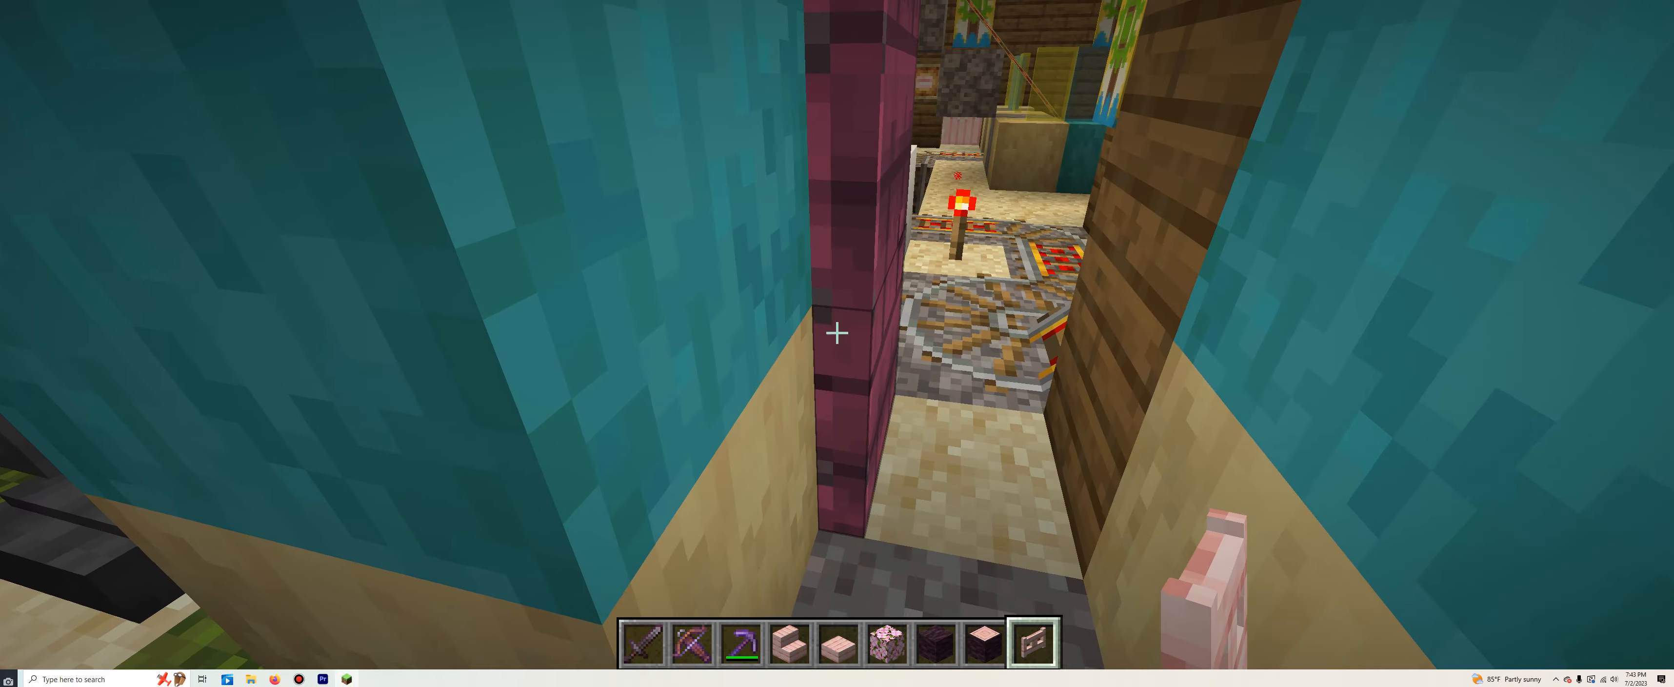
key(e)
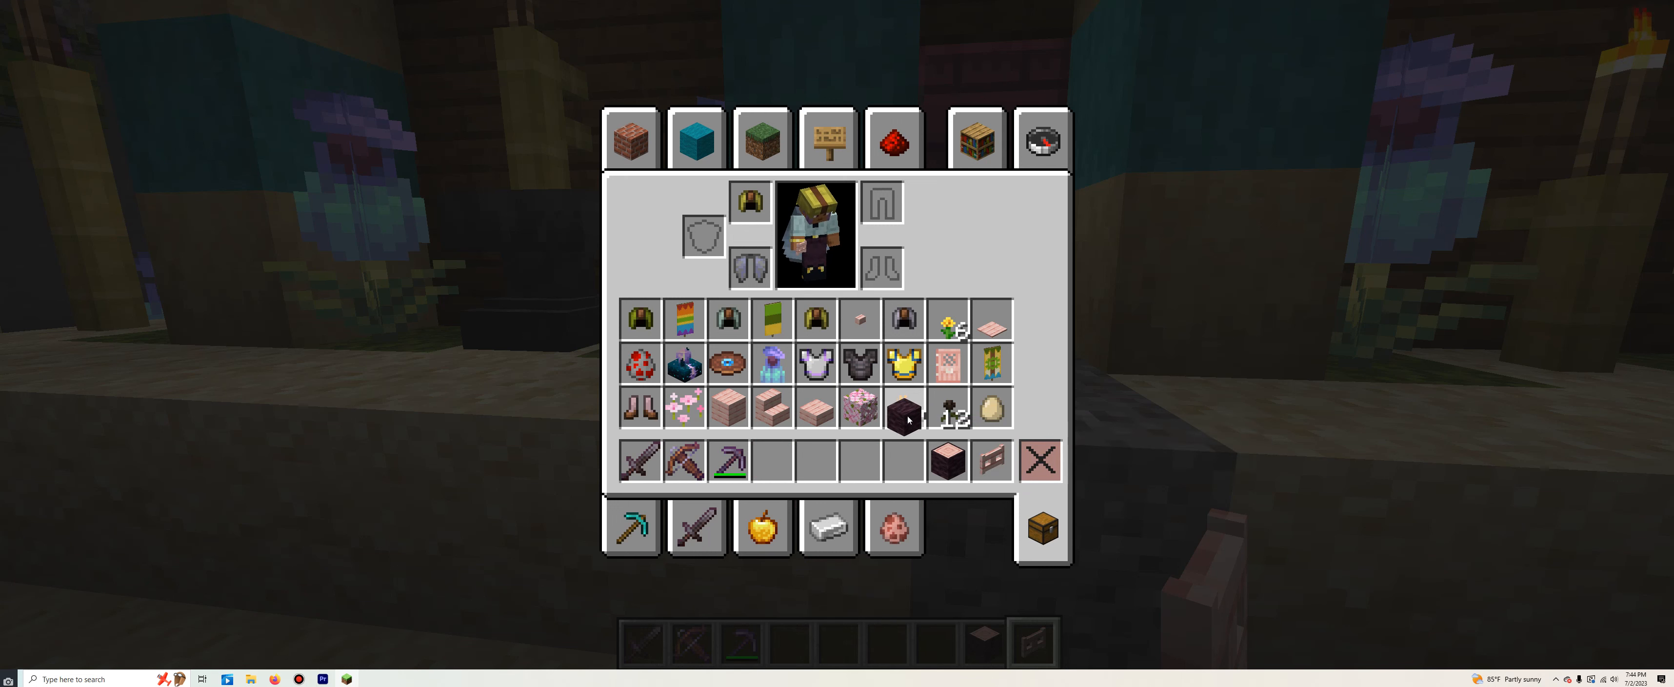
mouse_move(1040, 461)
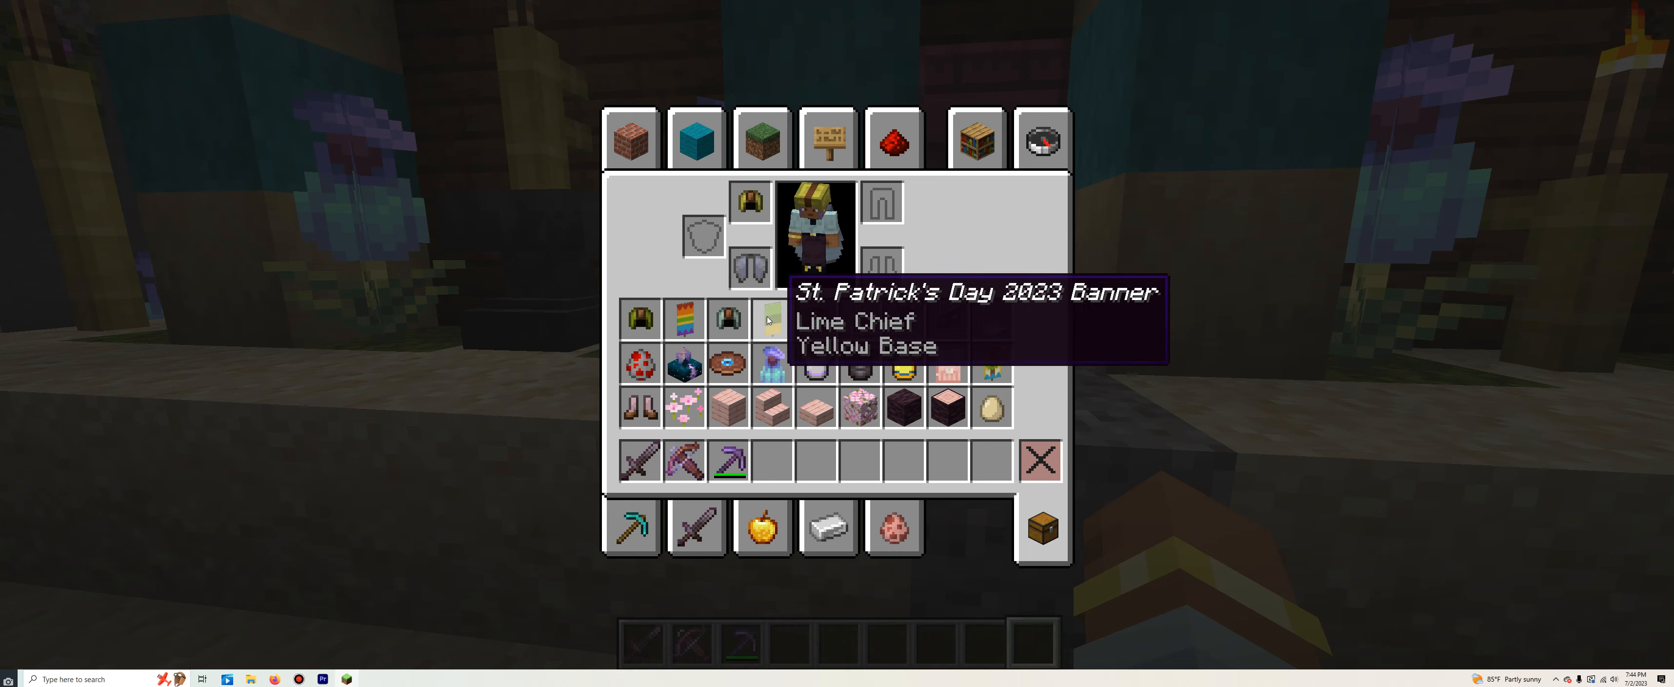
key(Escape)
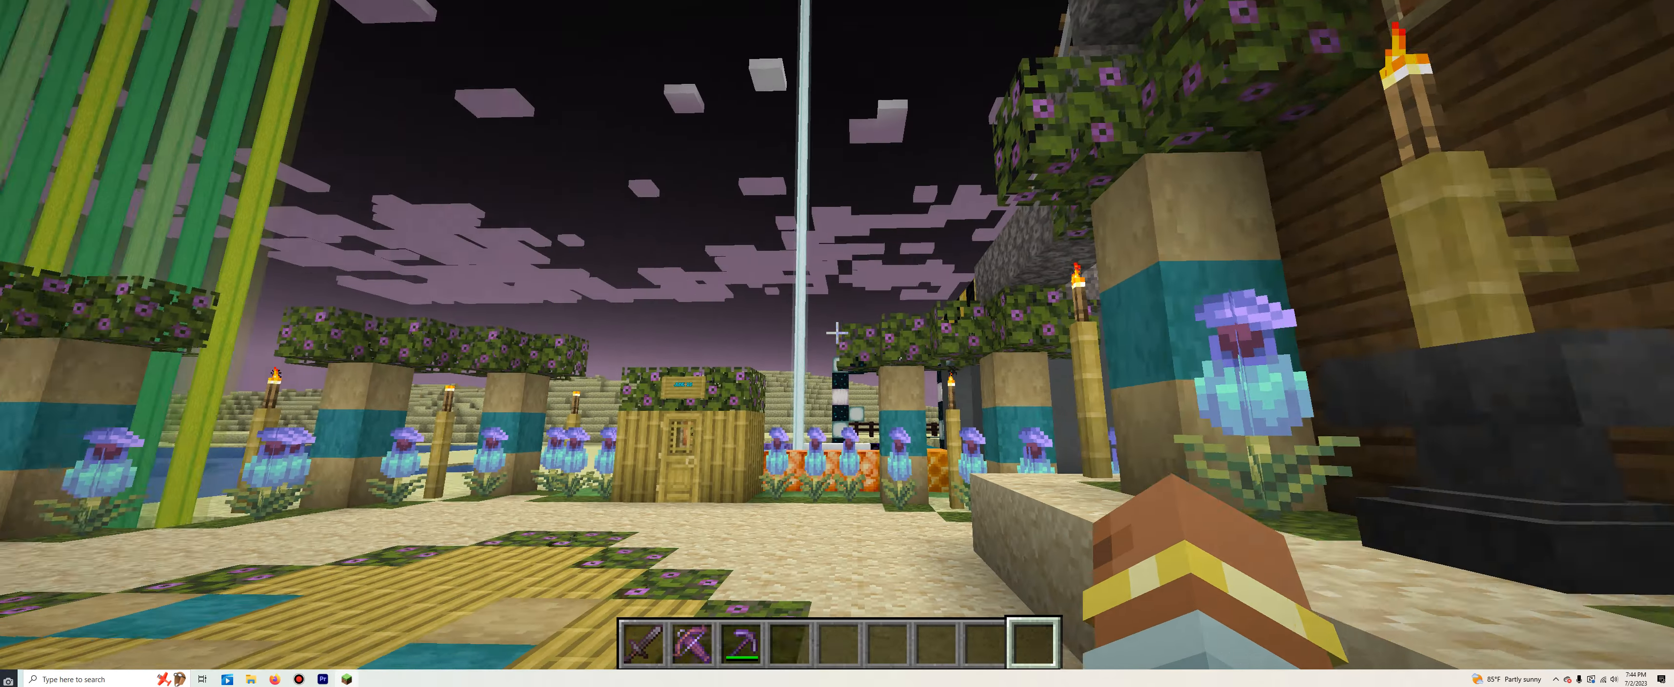